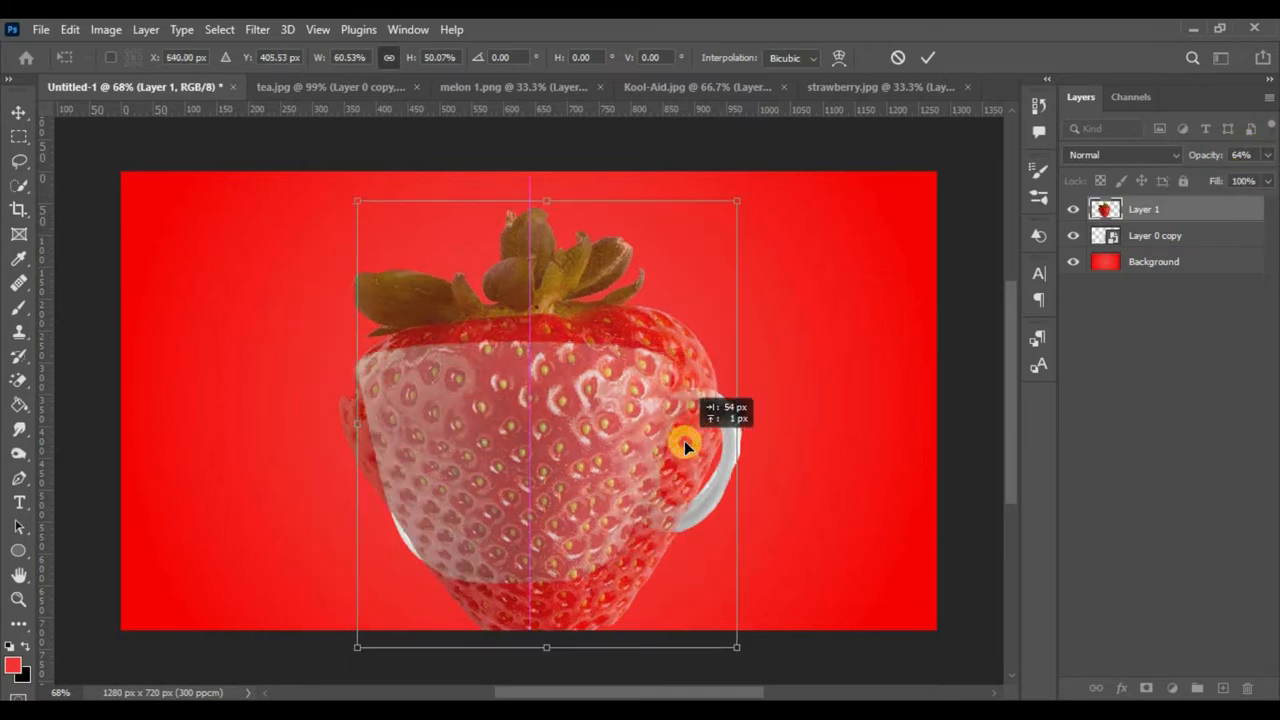
- Move the strawberry layer over the cup body and set Layer 1 opacity to 100%
drag(685, 448, 500, 620)
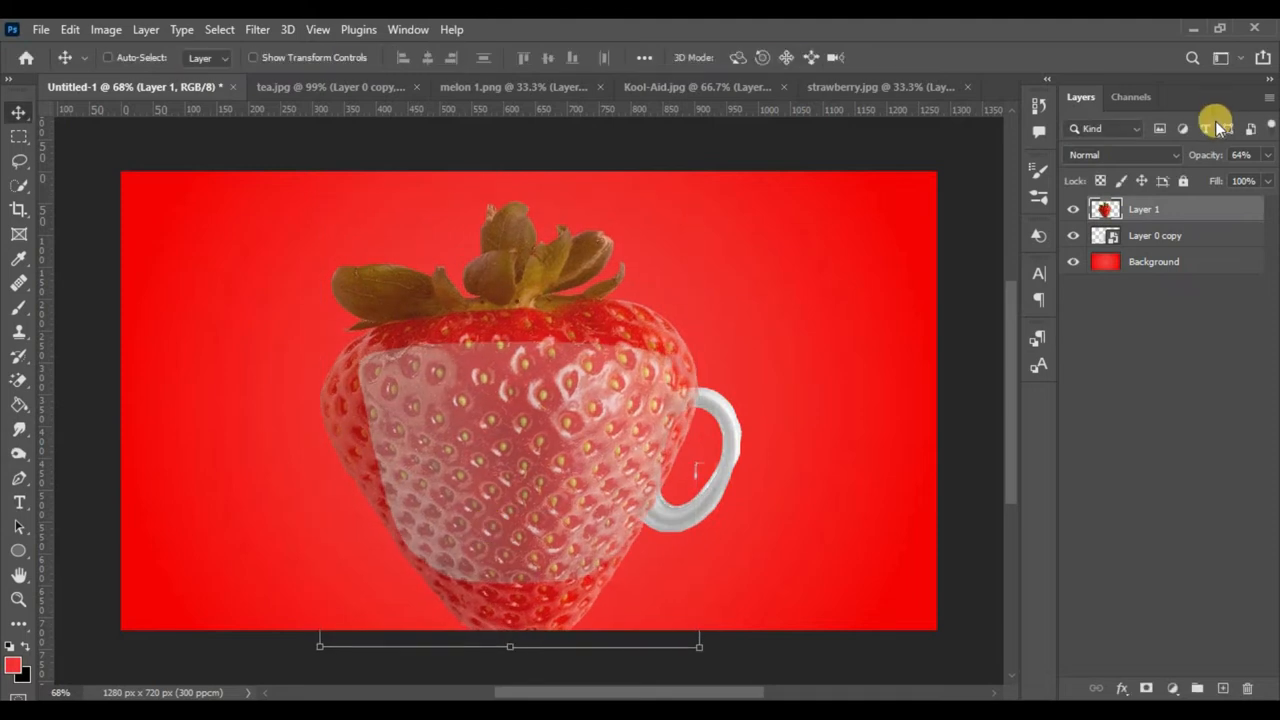
click(1241, 154)
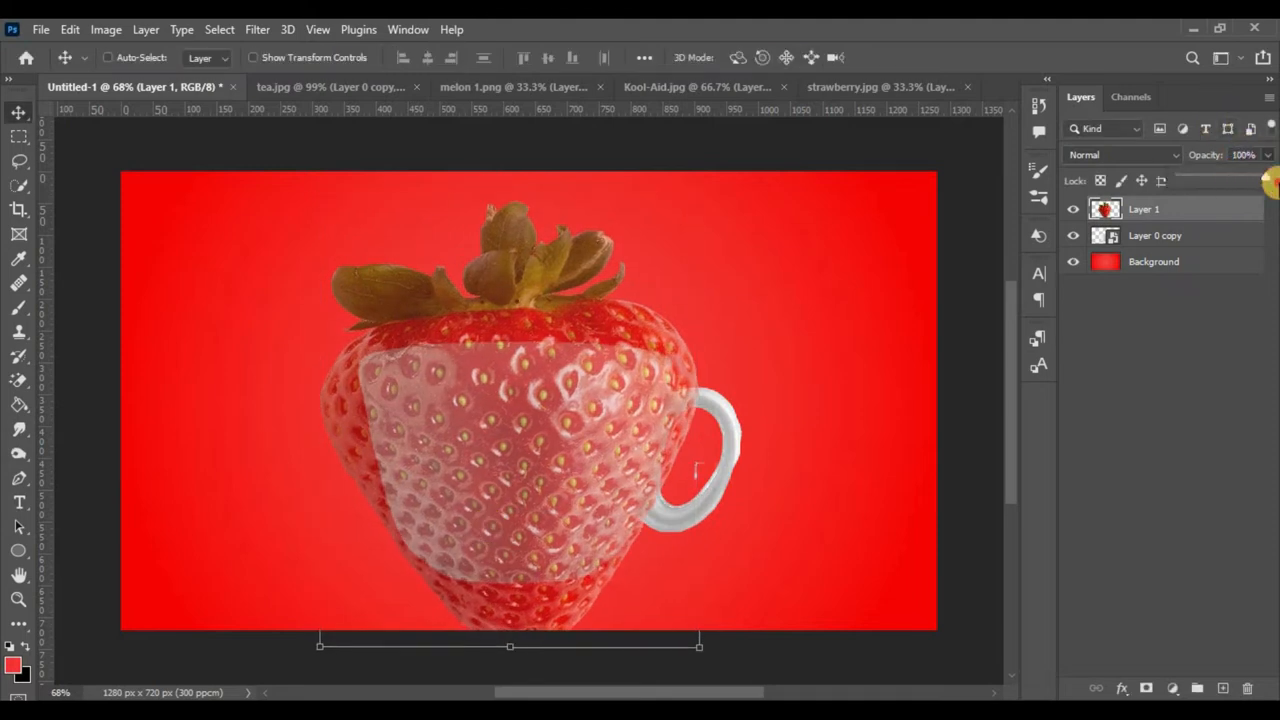
click(1143, 209)
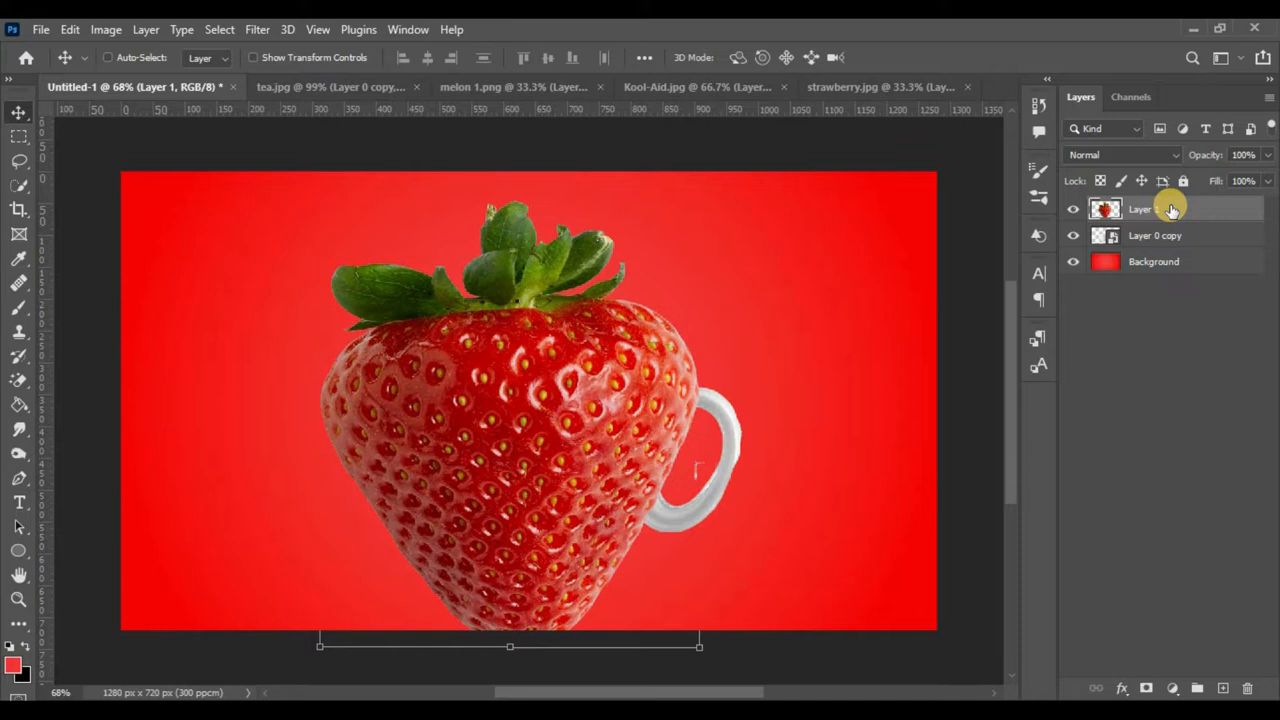
- Clip Layer 1 to the cup, add a masked copy over the handle, then hide both
right_click(1140, 209)
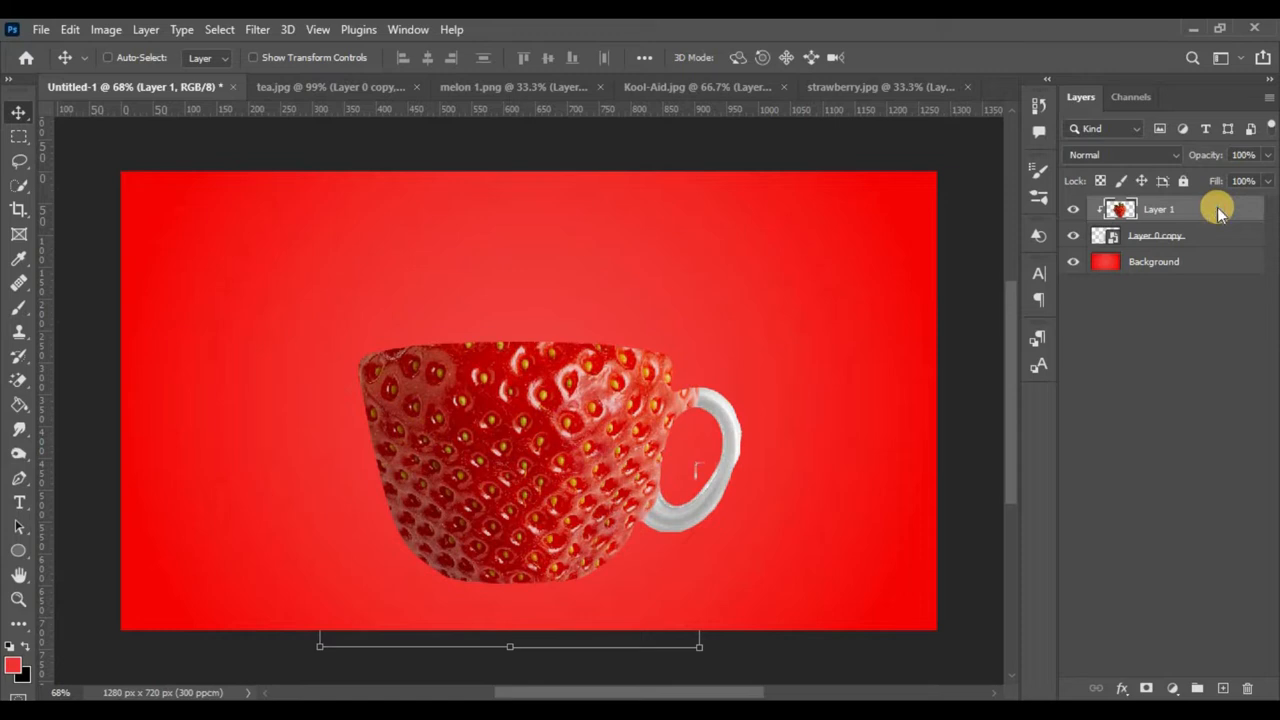
mouse_move(1010, 128)
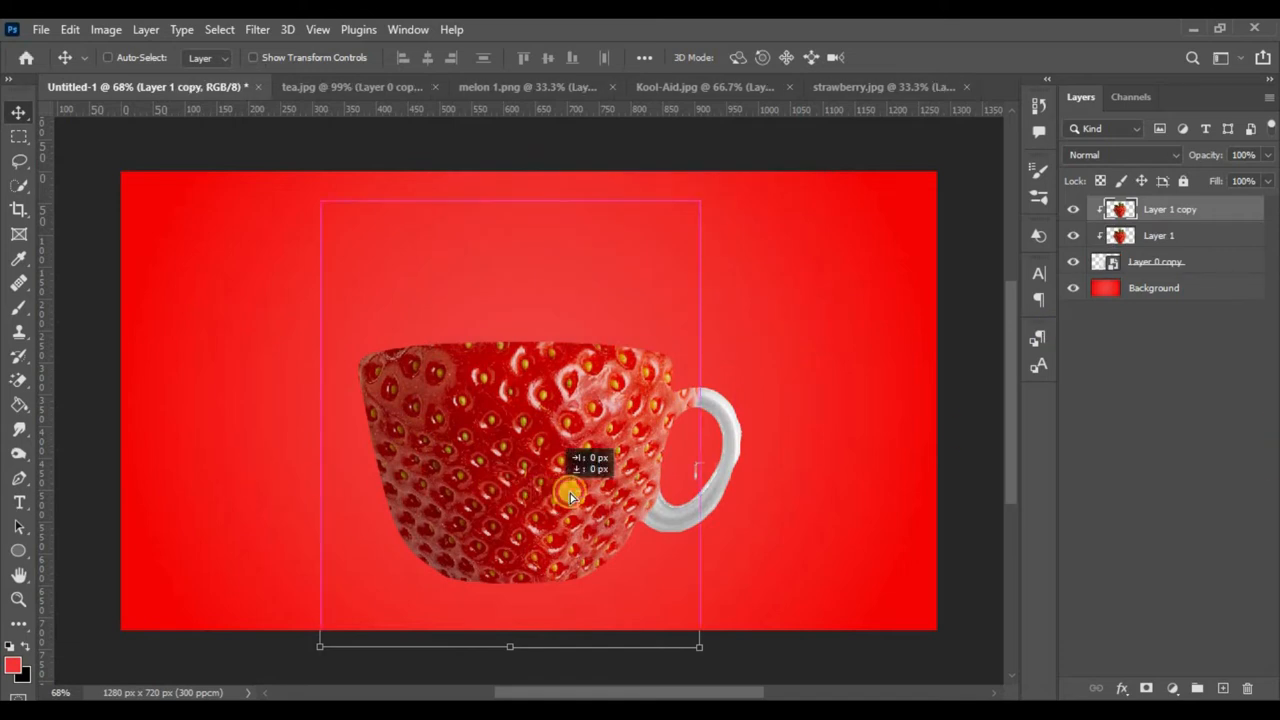
drag(570, 497, 622, 497)
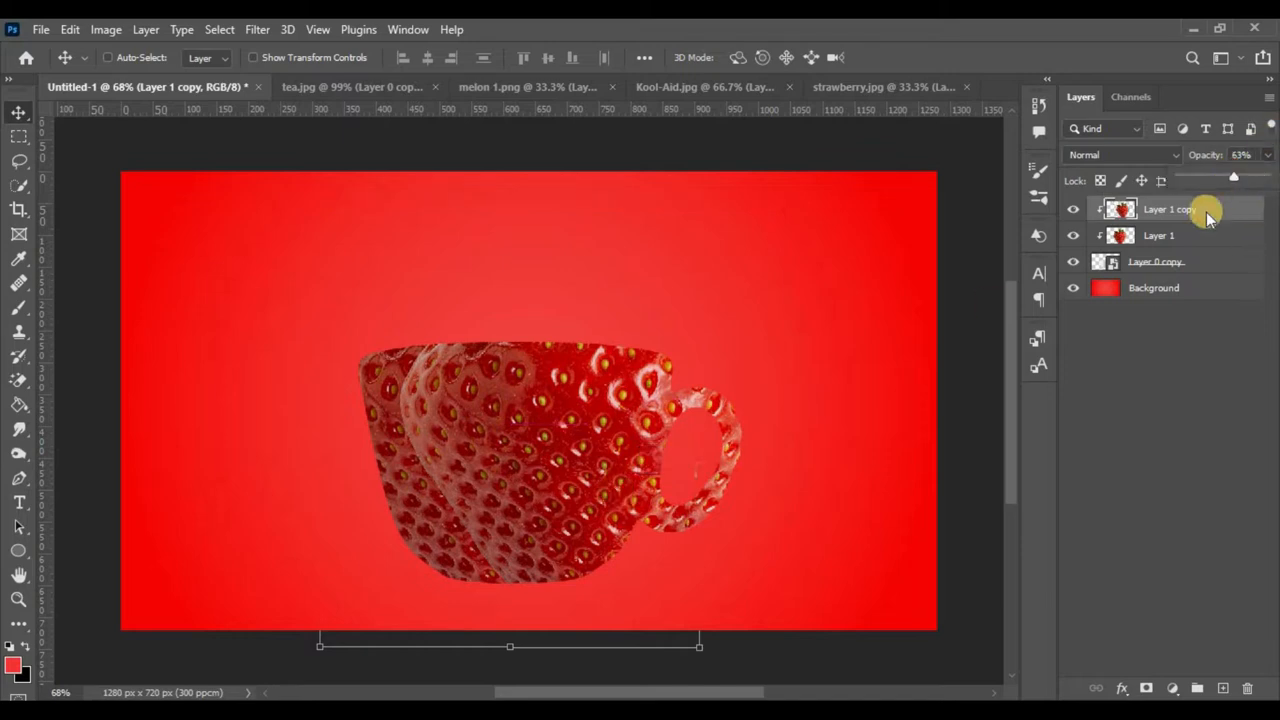
click(1145, 688)
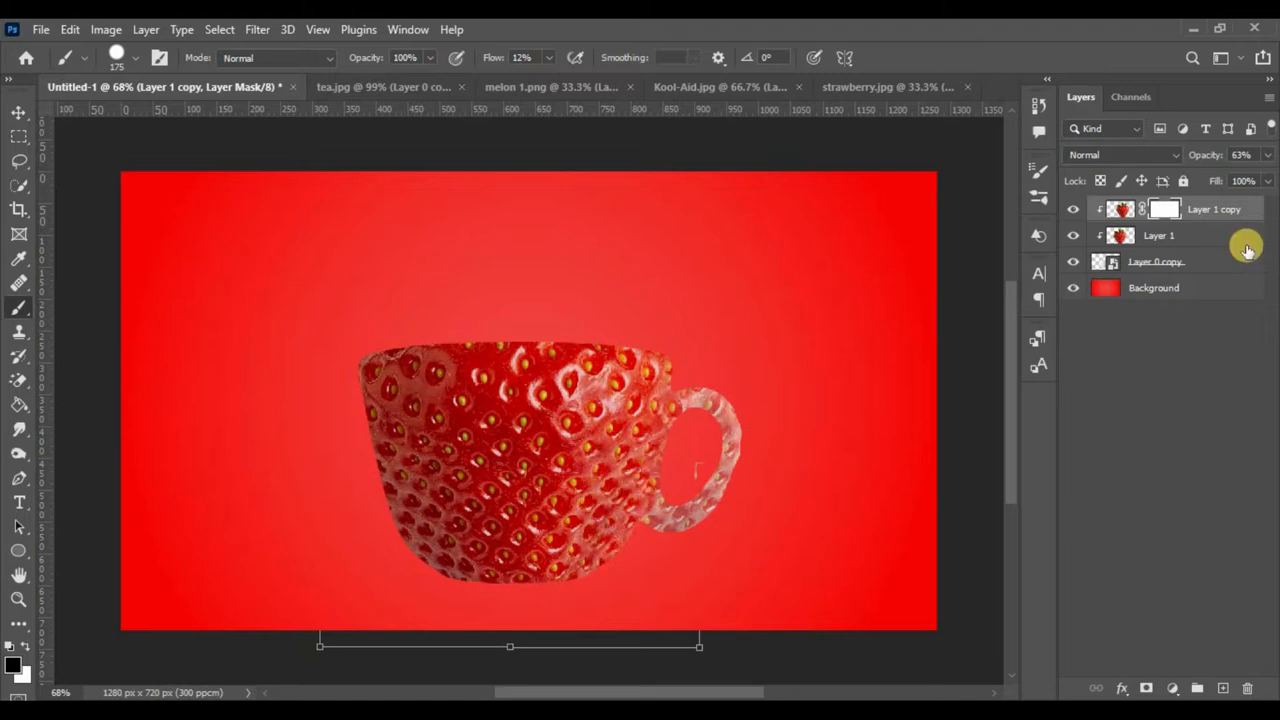
click(1159, 235)
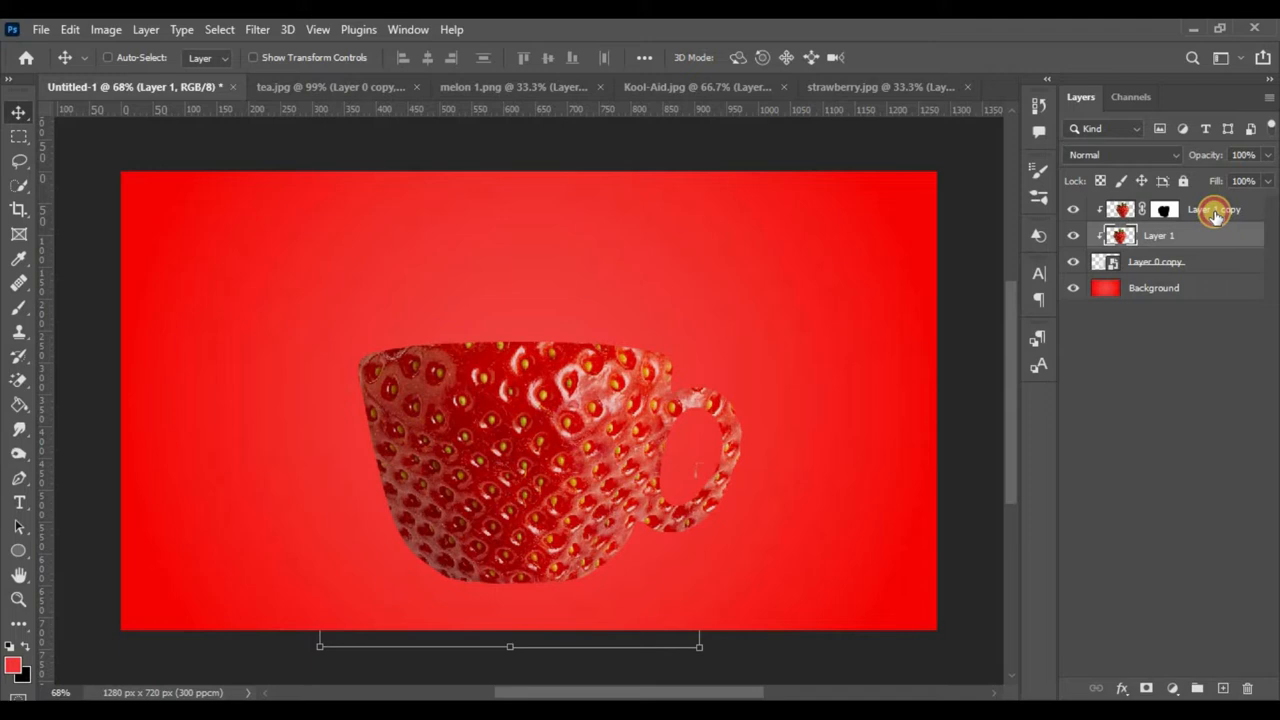
click(1073, 209)
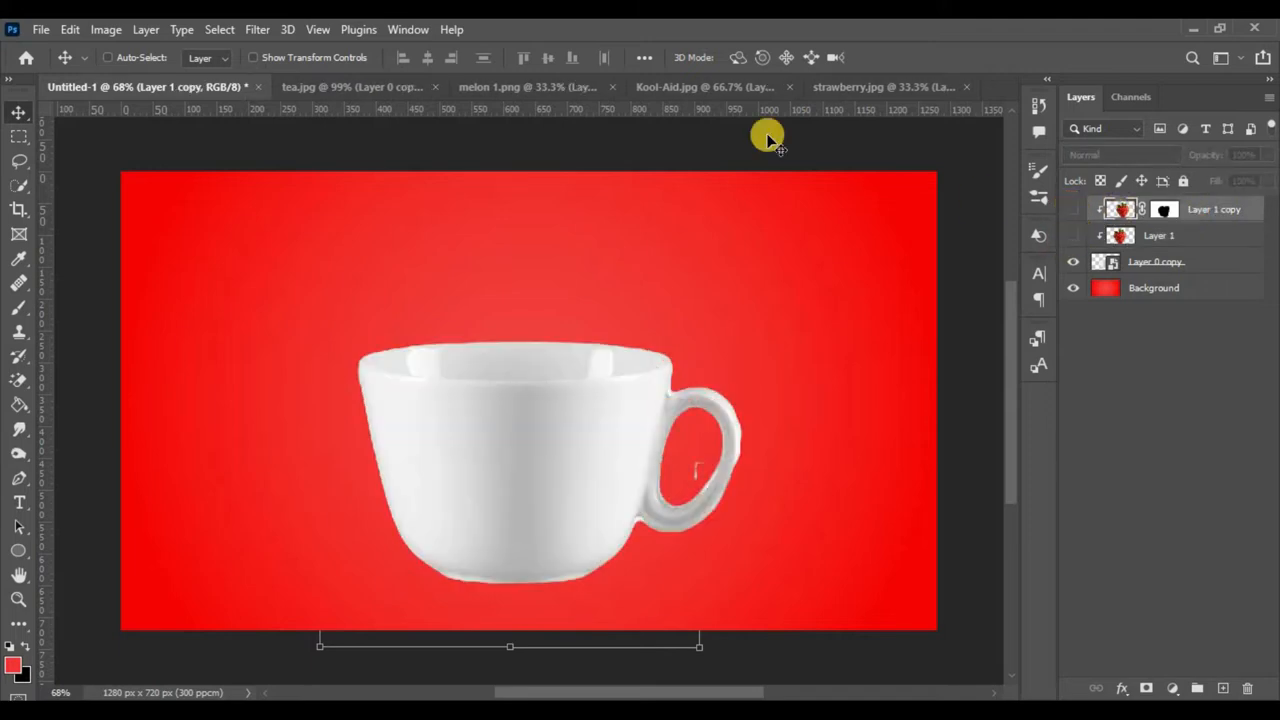
- Drag the juice splash from the Kool-Aid image into Untitled-1 and warp it over the rim
click(705, 87)
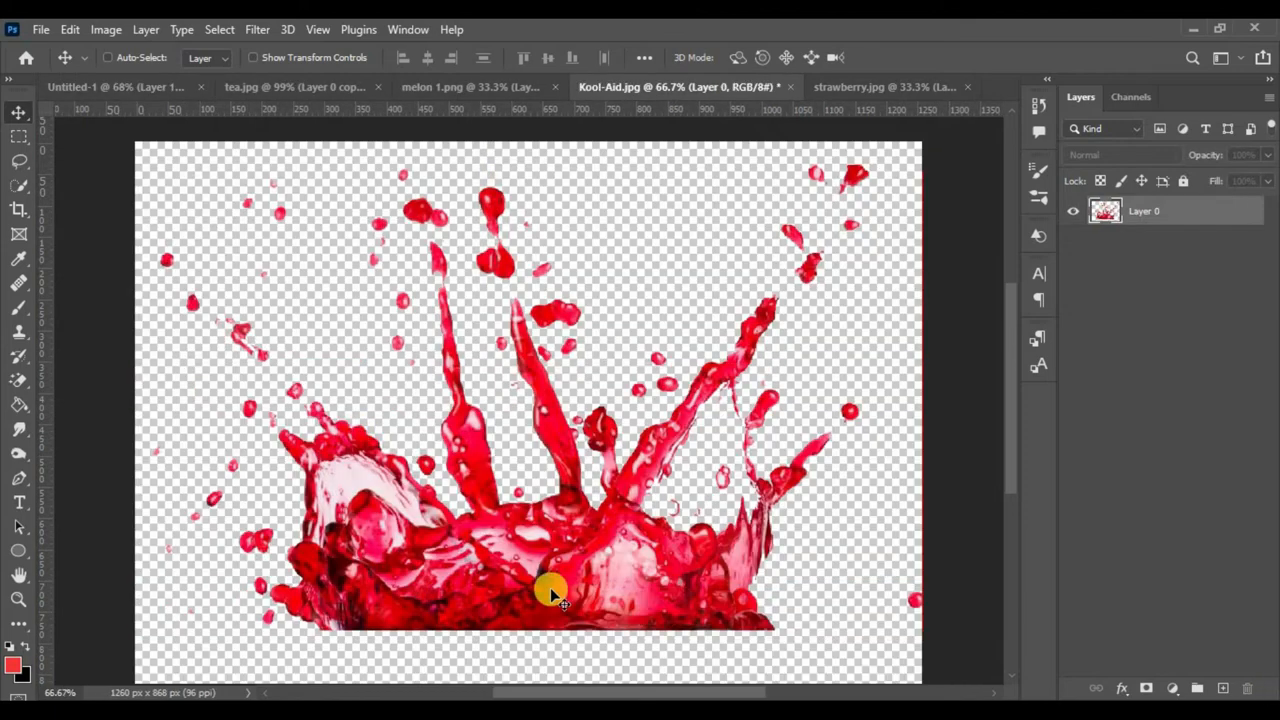
drag(555, 590, 185, 205)
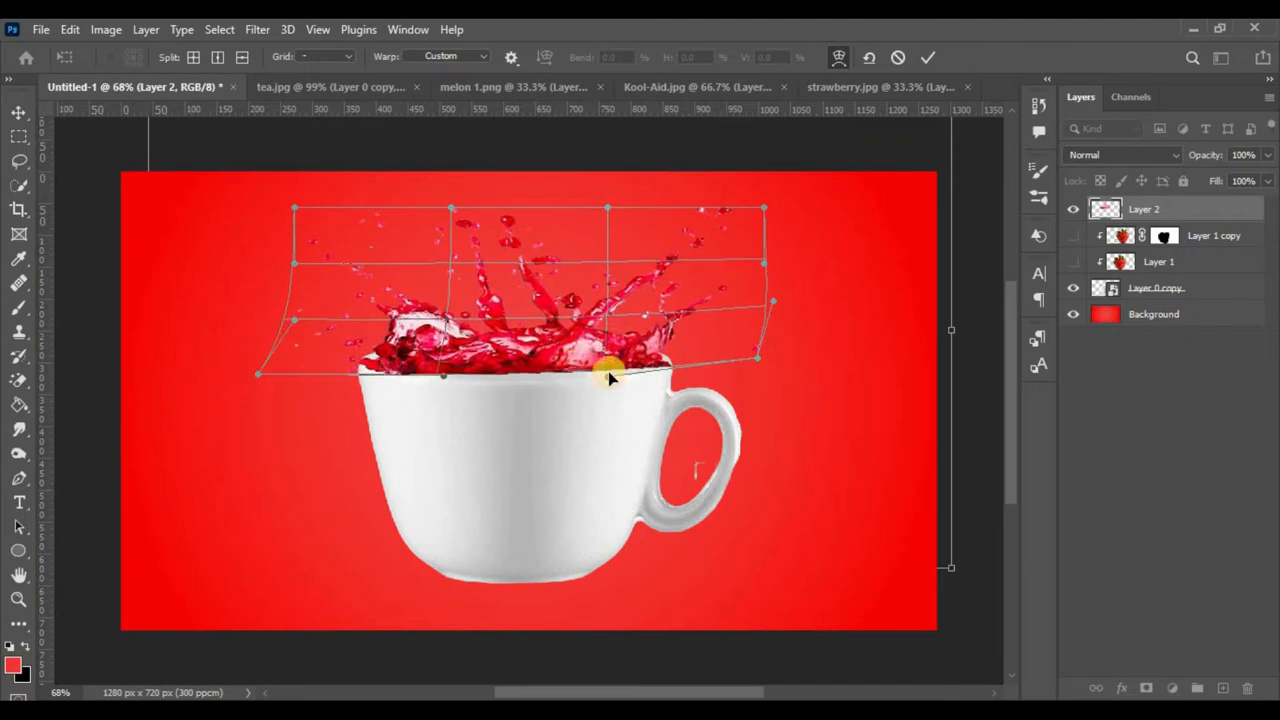
click(927, 57)
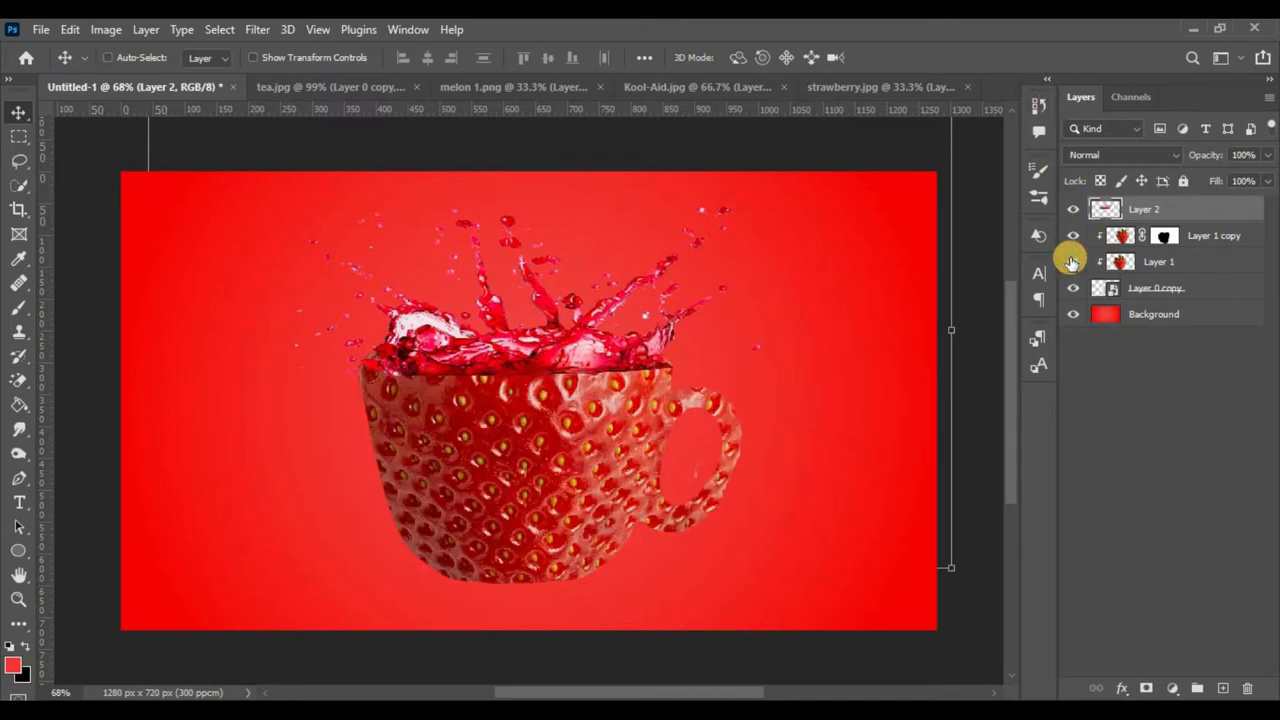
- Add a red Photo Filter with Preserve Luminosity, clipped to the Layer 2 splash
click(257, 29)
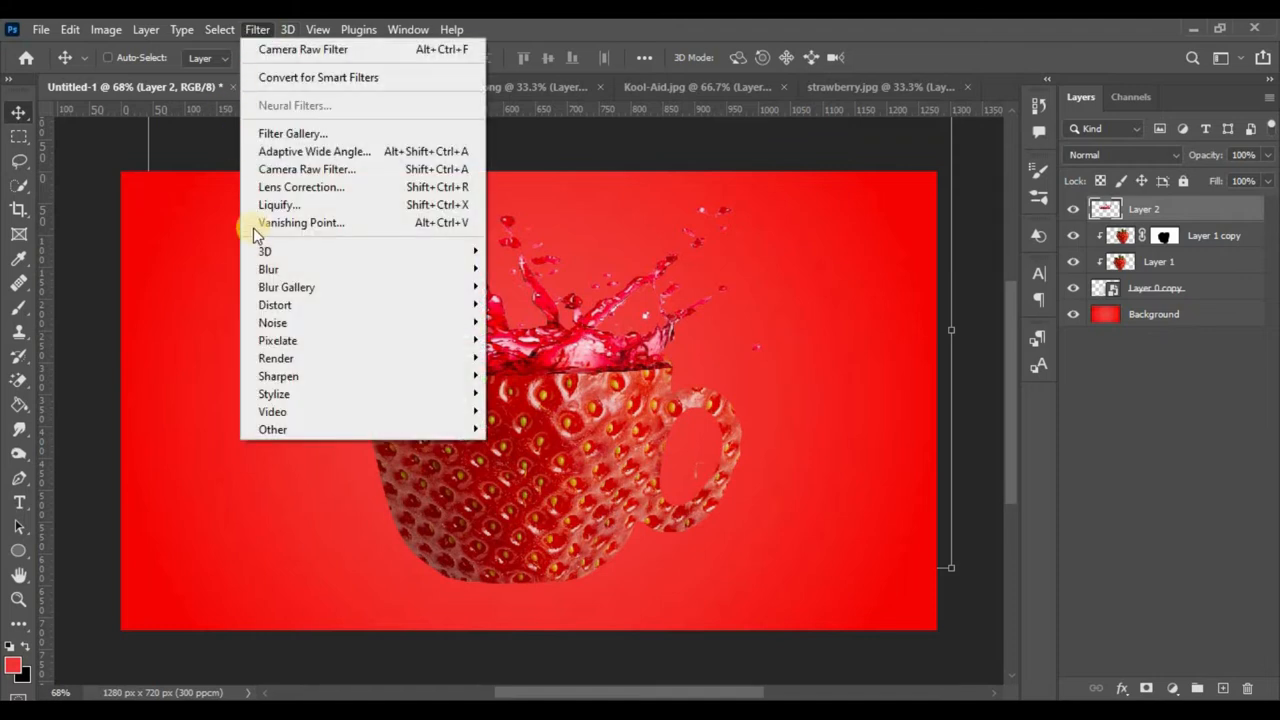
mouse_move(320, 151)
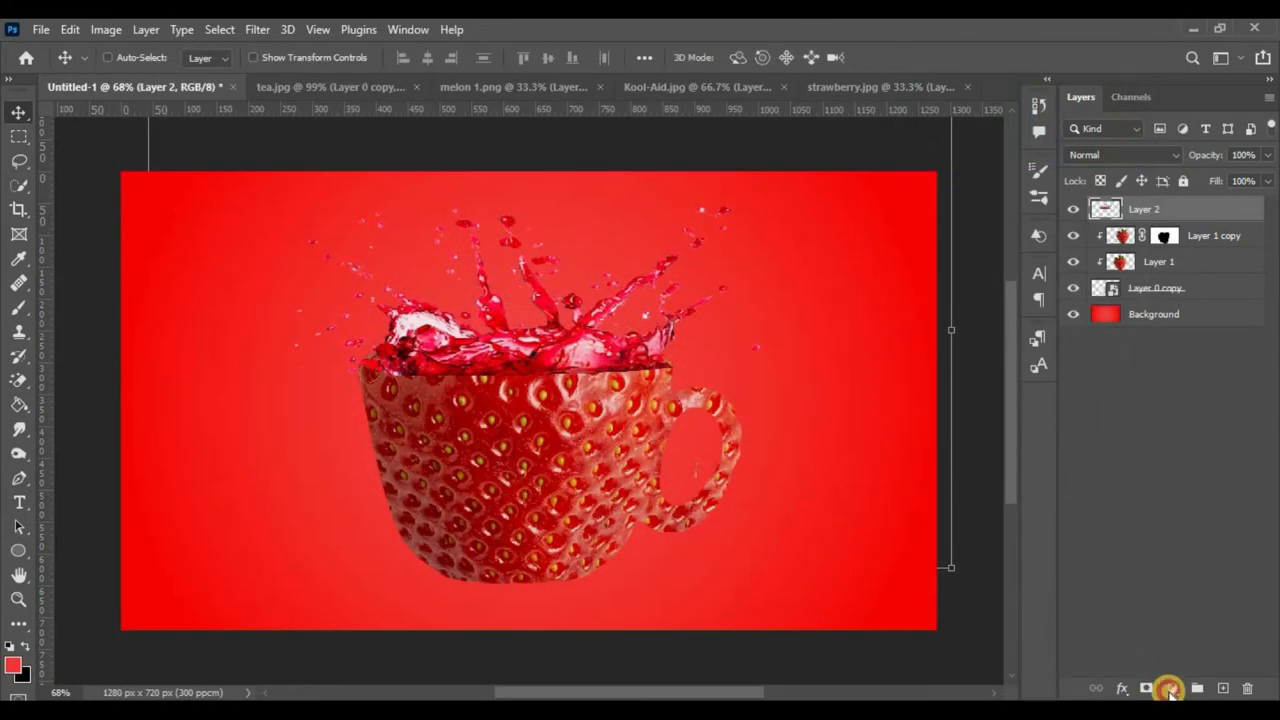
click(1169, 688)
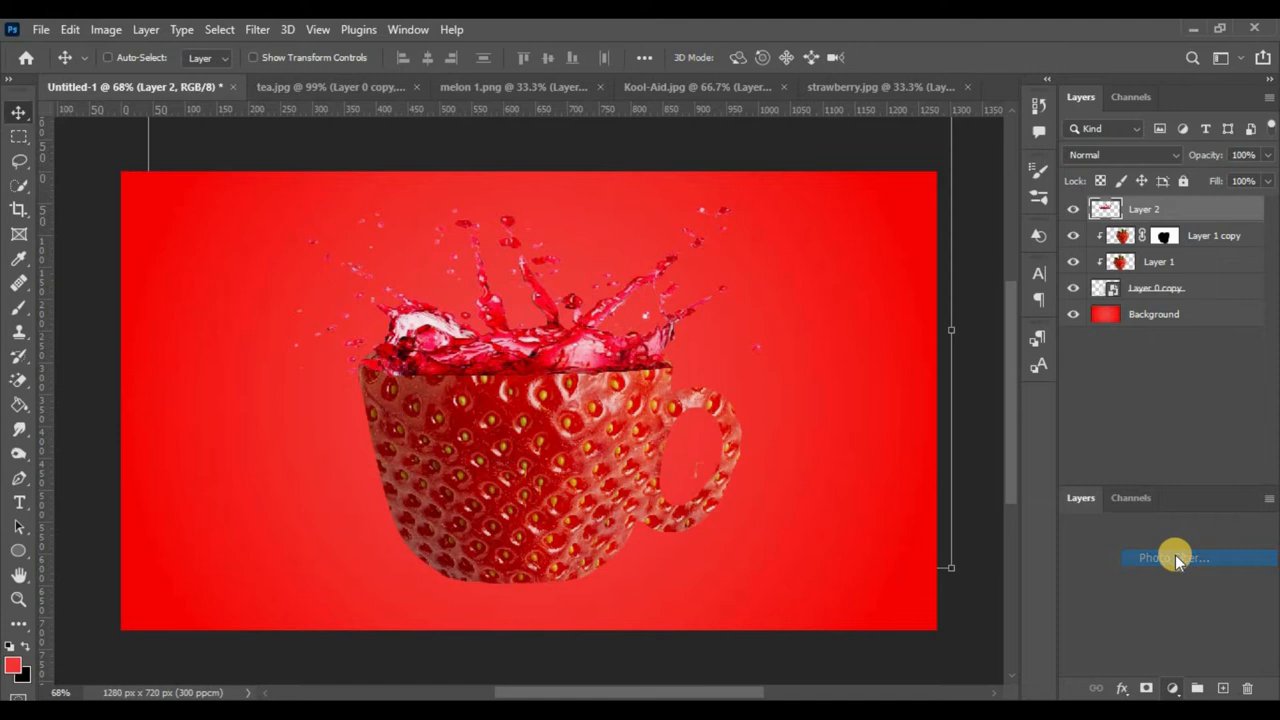
click(1173, 558)
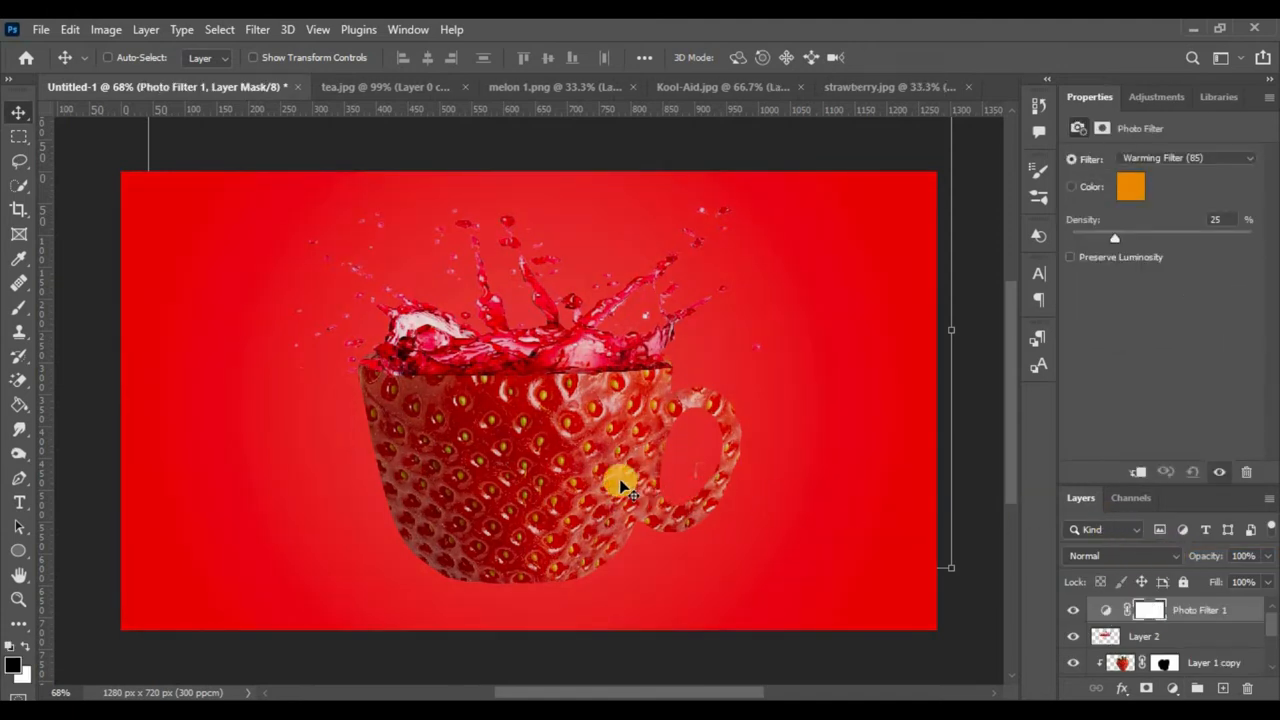
click(1069, 257)
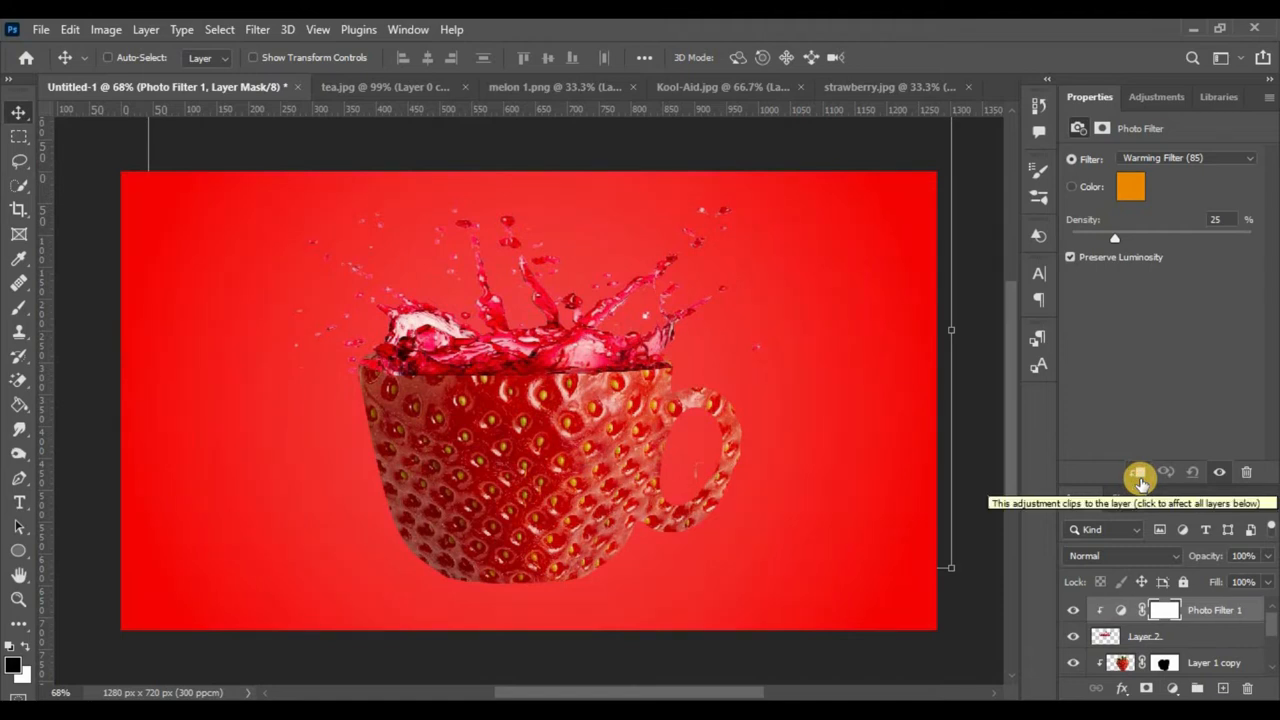
click(1130, 187)
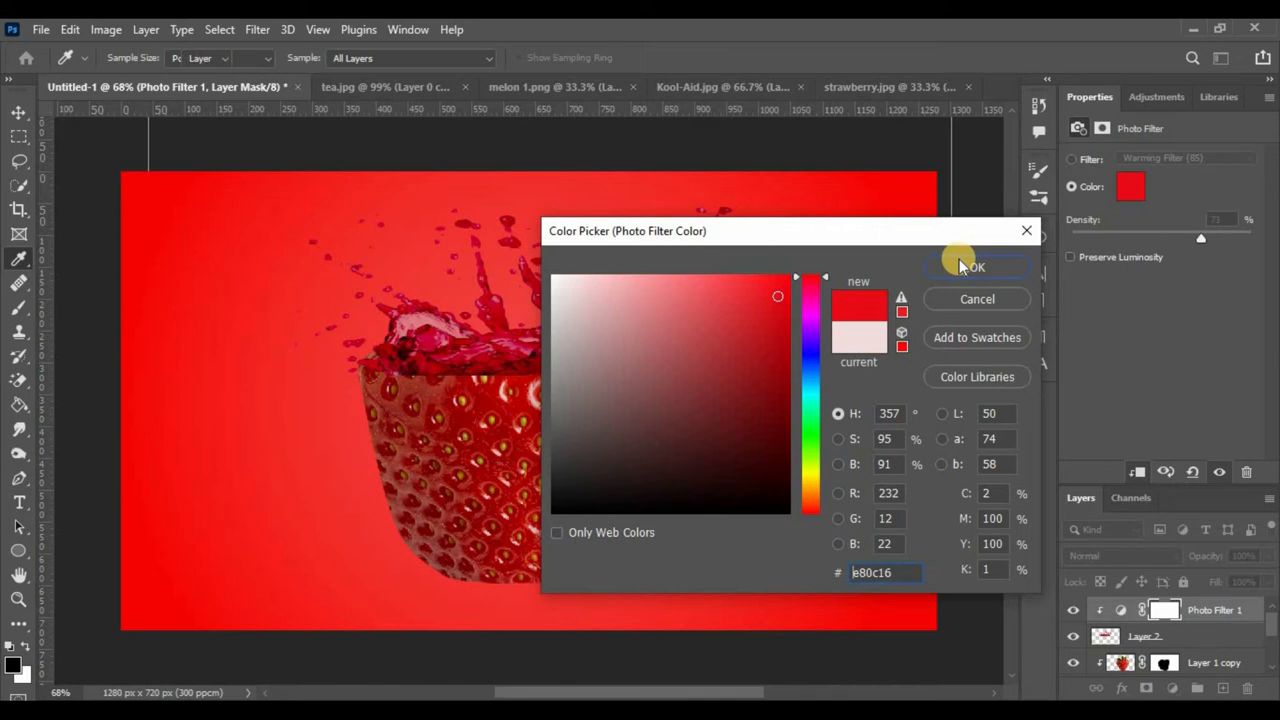
click(970, 267)
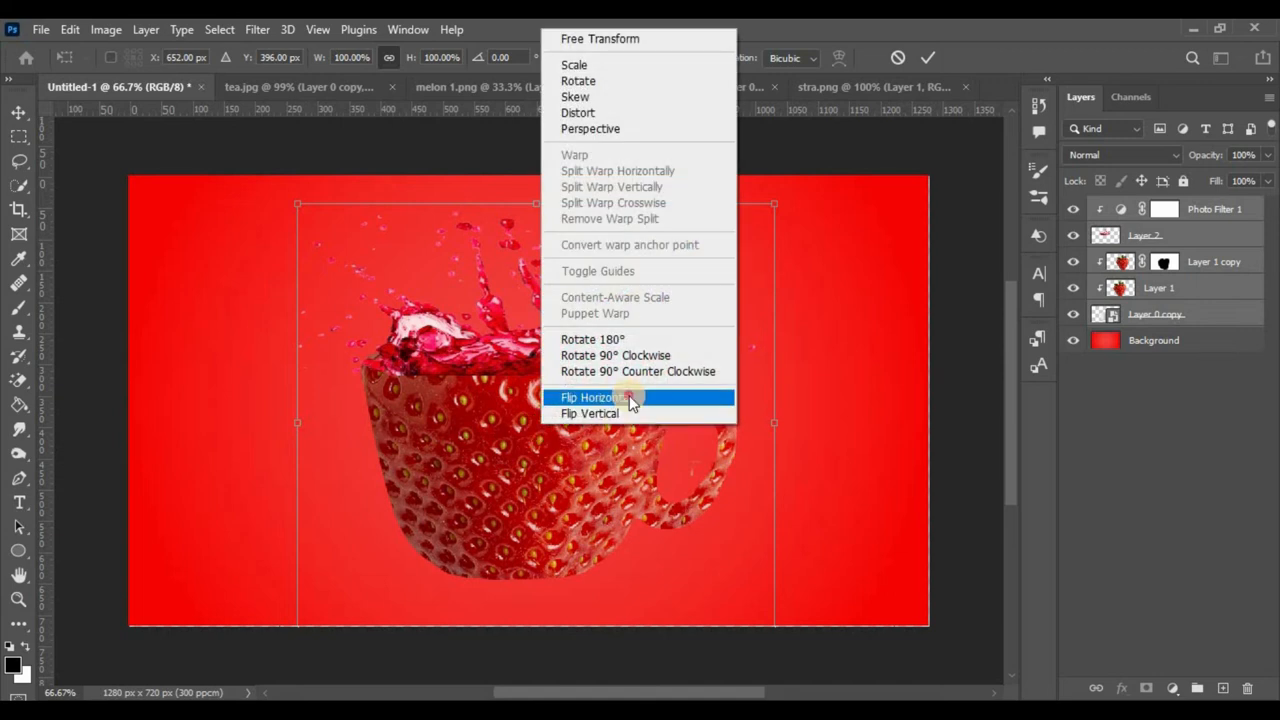
- Flip the cup horizontally so the handle sits left, and group its layers into Group 1
click(591, 397)
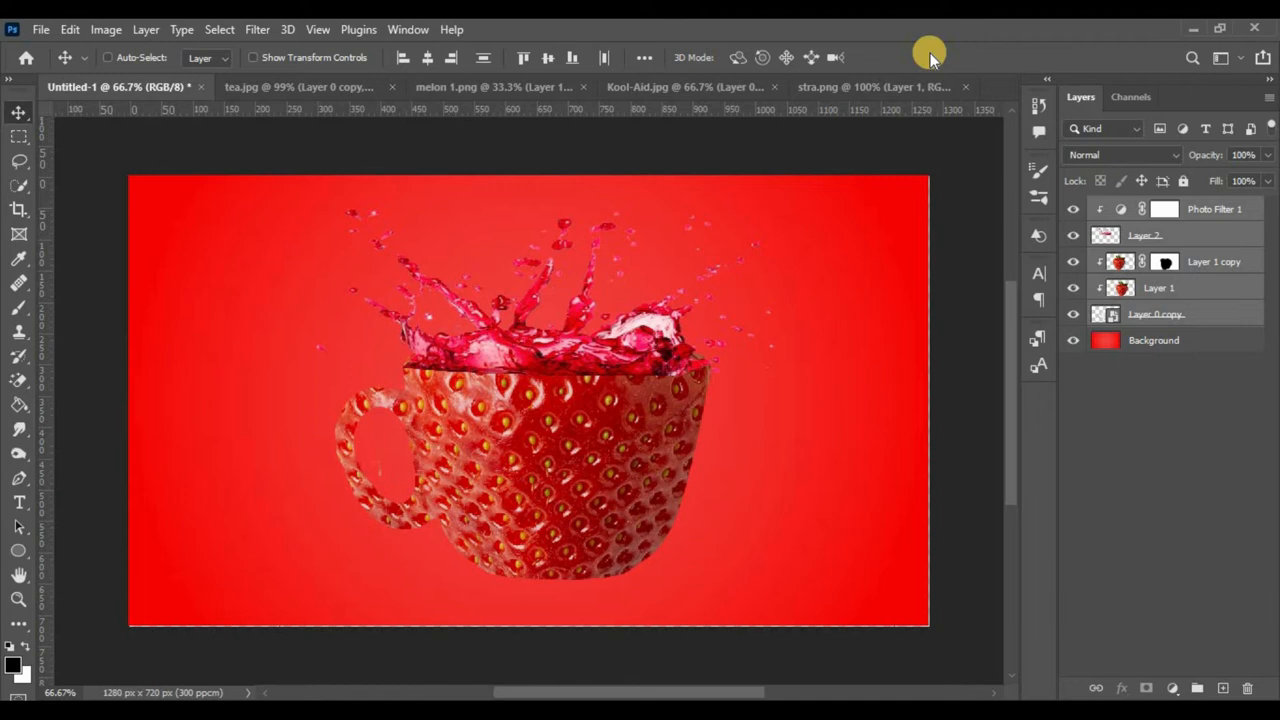
right_click(1157, 314)
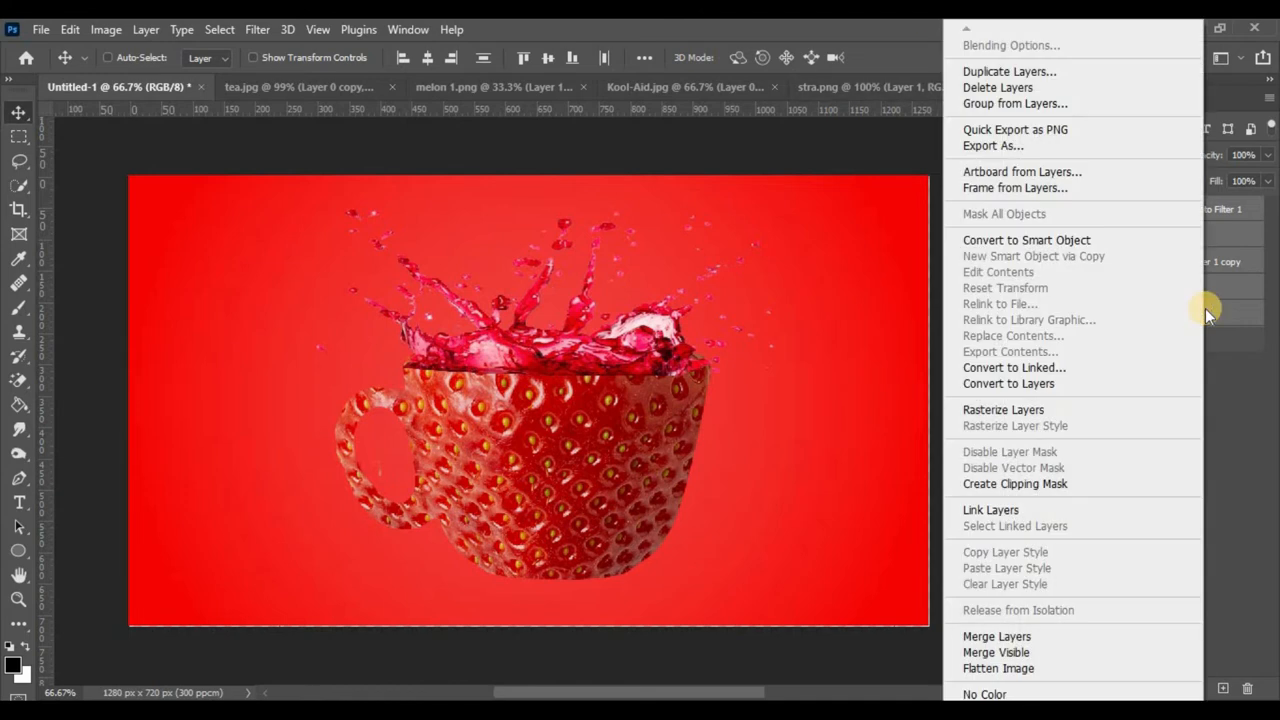
mouse_move(1015, 103)
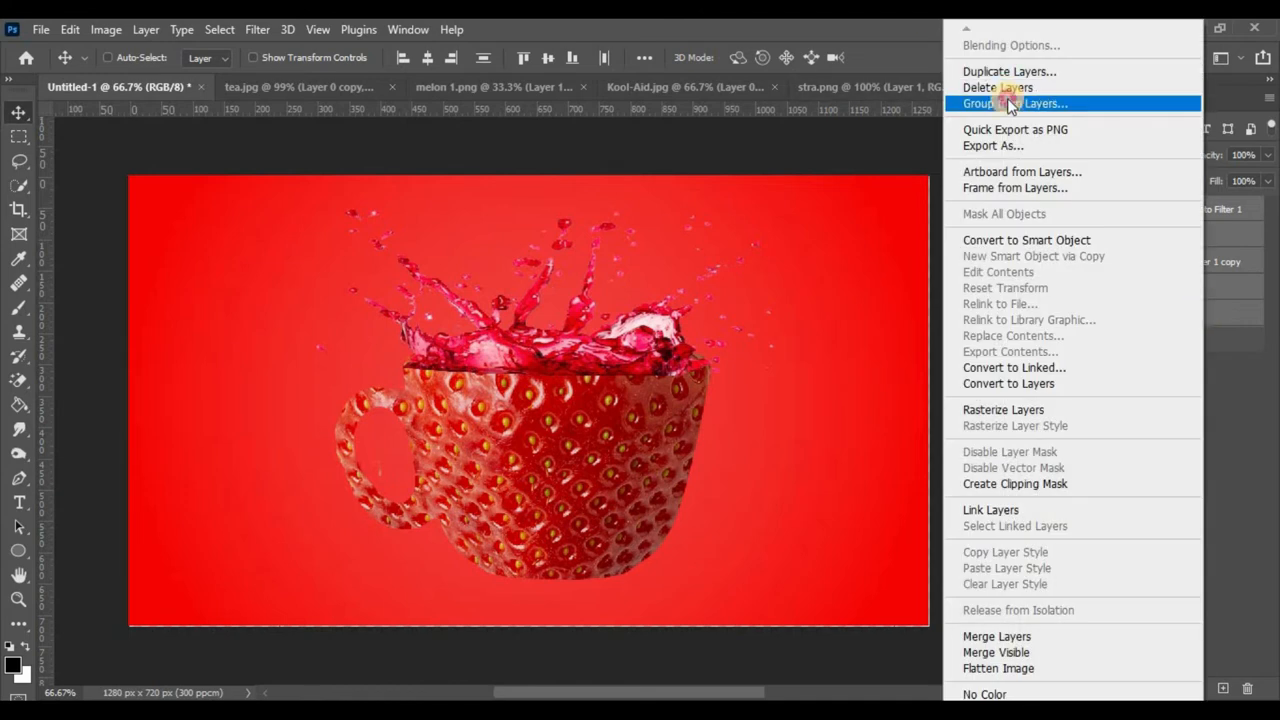
click(978, 103)
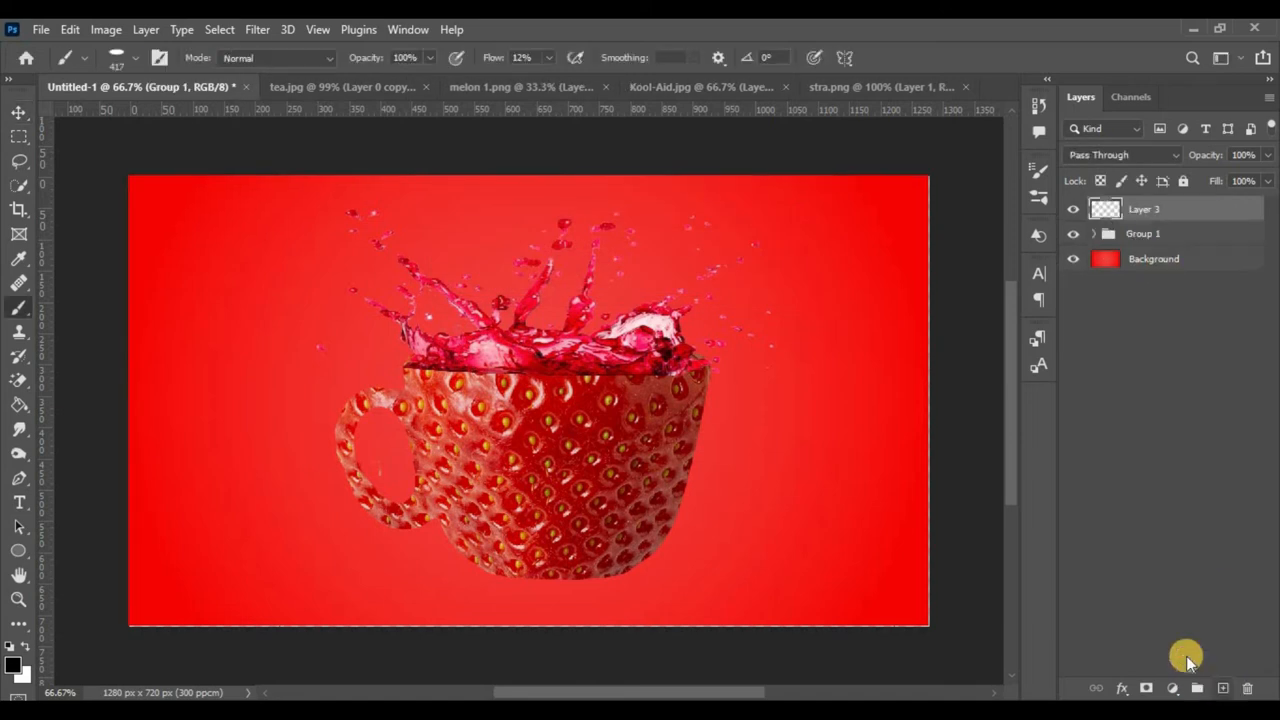
- Paint a soft shadow under the cup on Layer 3 and squash it to 50% height
click(135, 57)
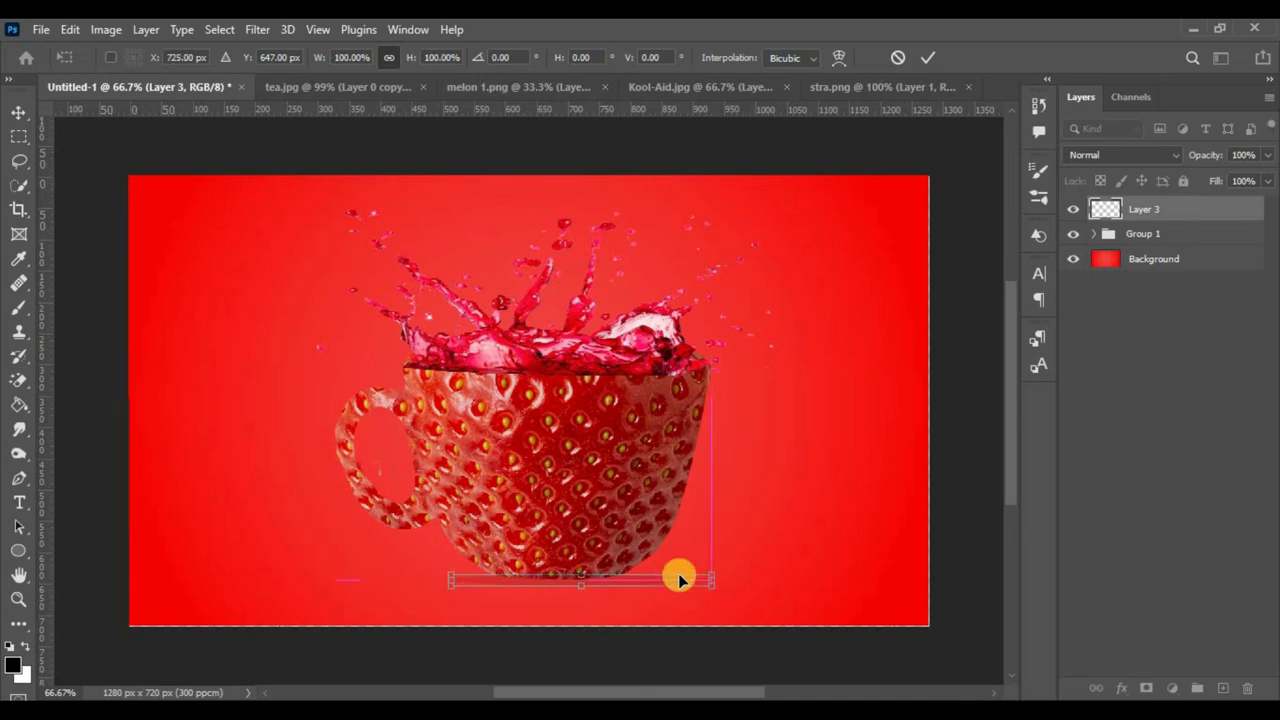
drag(680, 580, 460, 583)
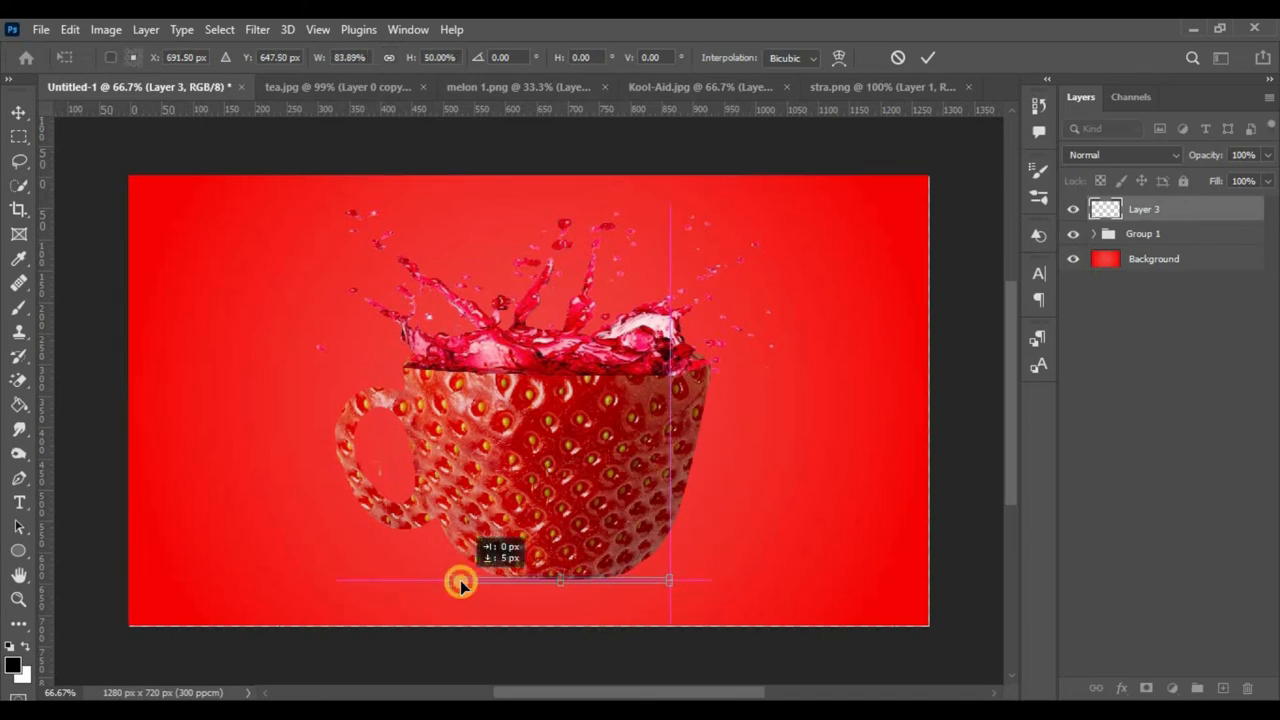
click(870, 87)
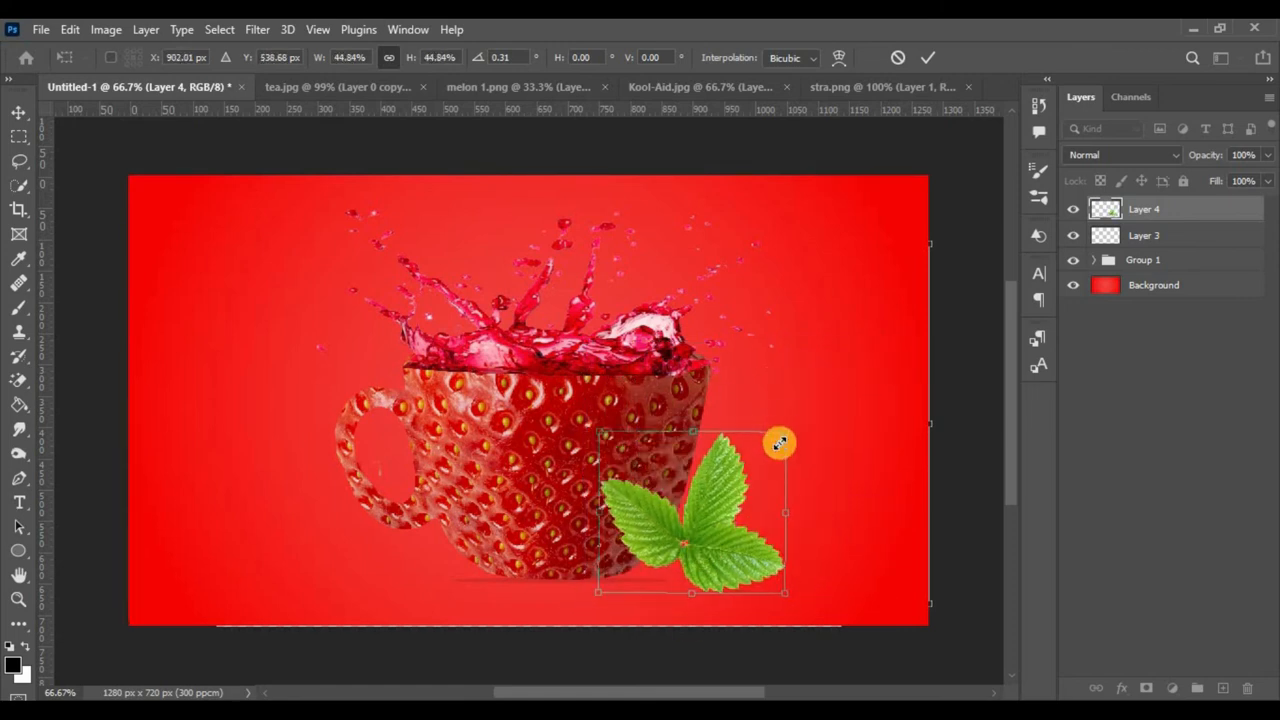
- Position the leaves, then bring in the strawberry, tilted and placed onto the leaves
click(927, 57)
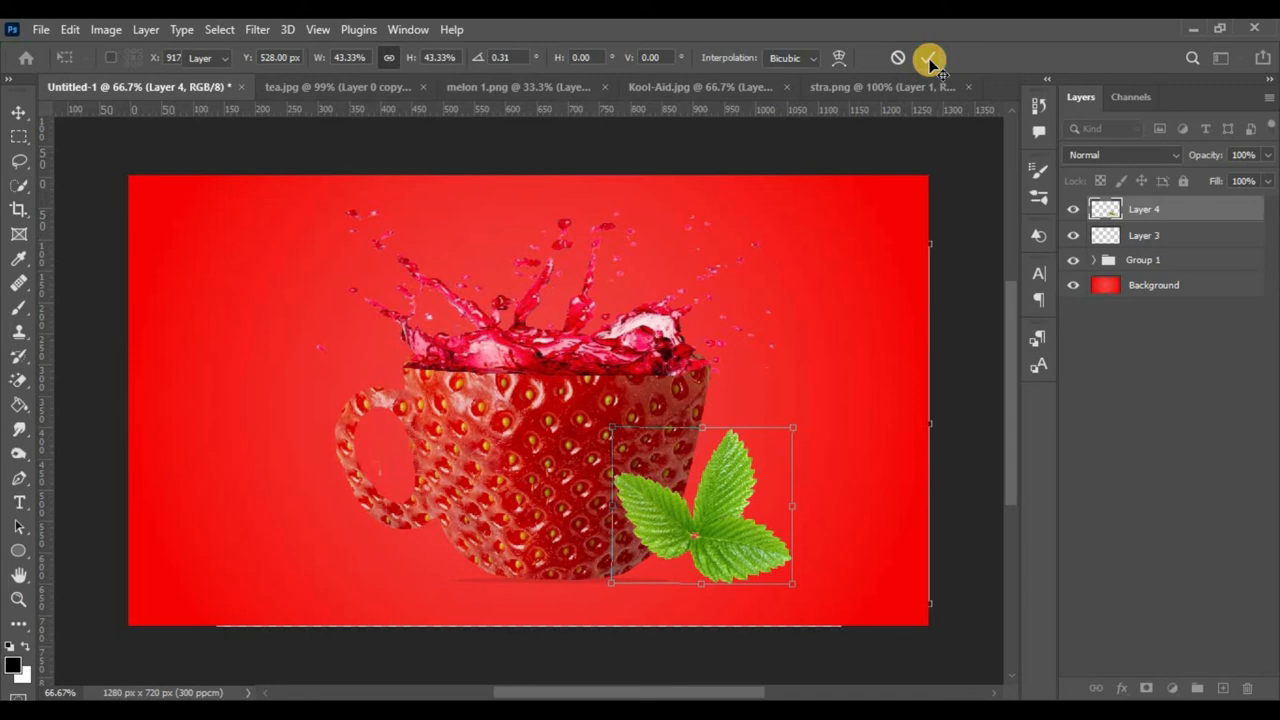
click(683, 87)
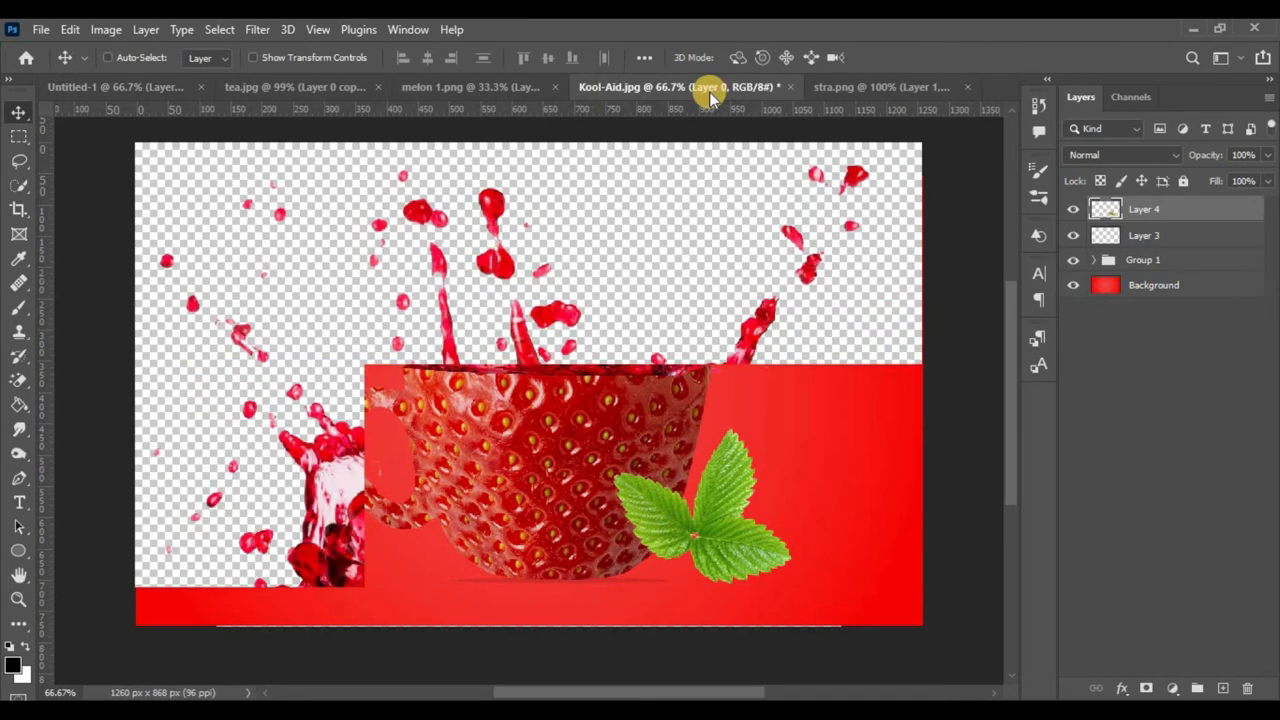
click(470, 87)
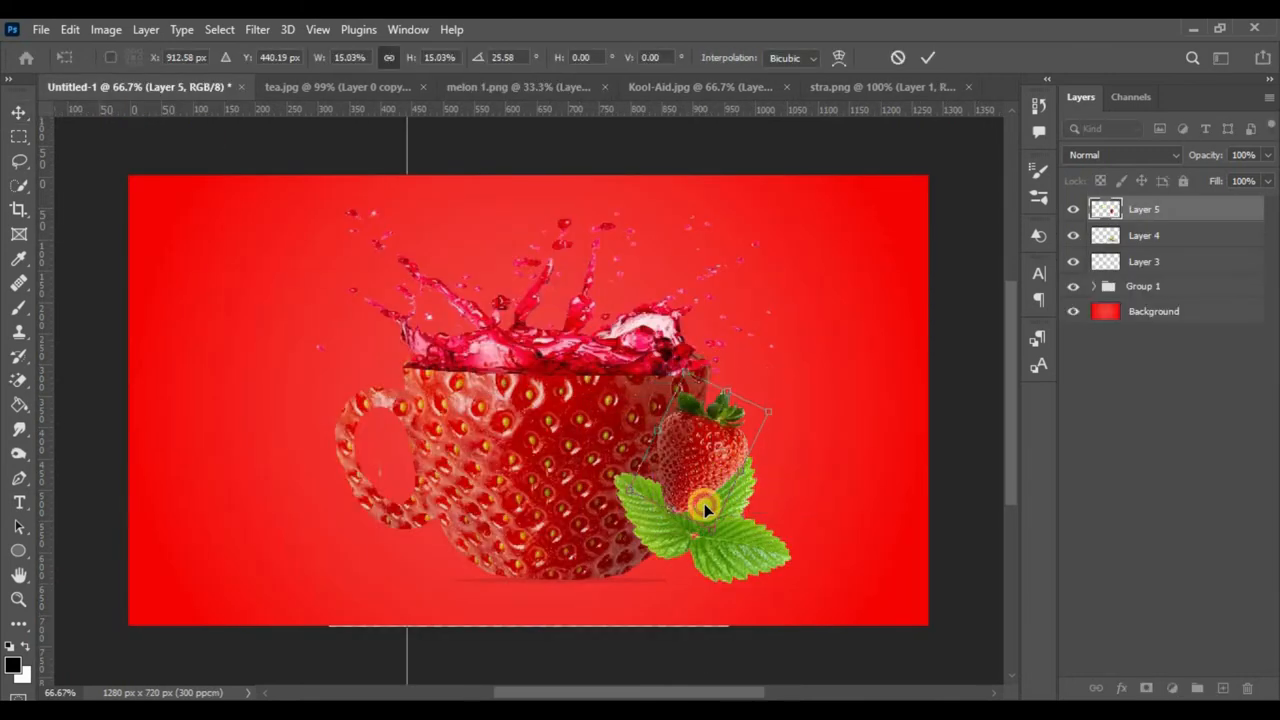
drag(705, 508, 745, 490)
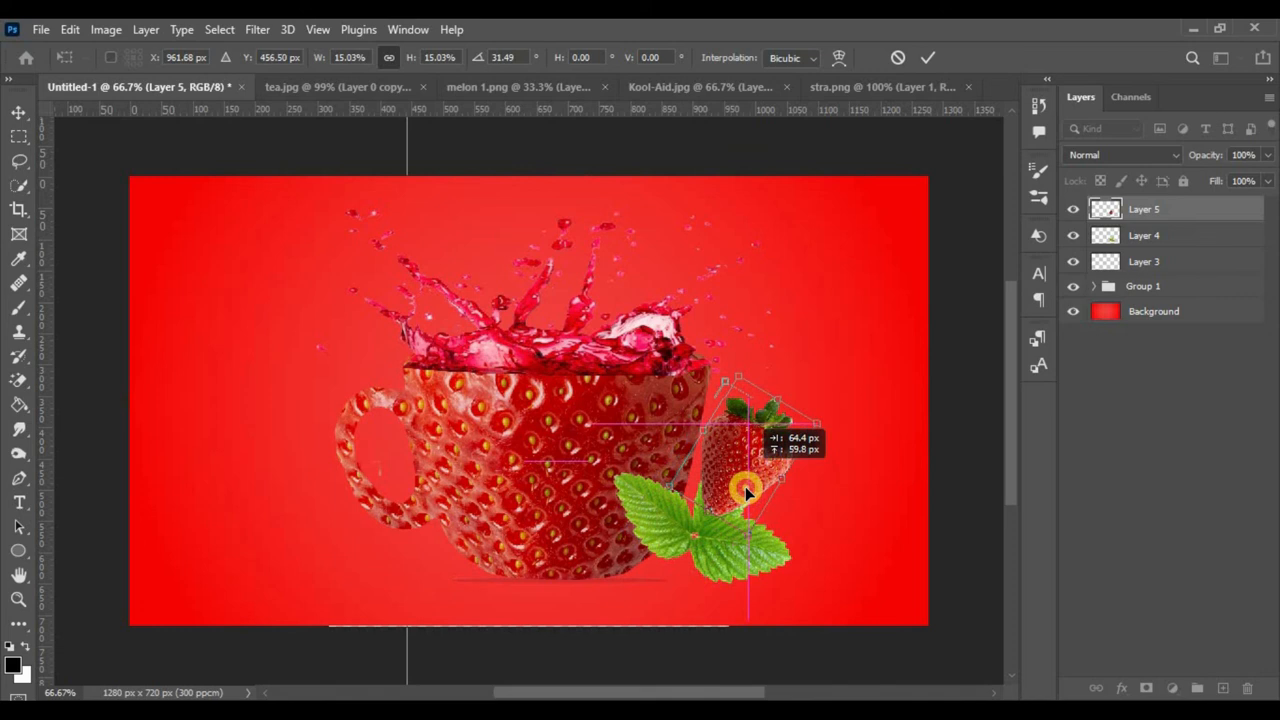
drag(745, 490, 760, 475)
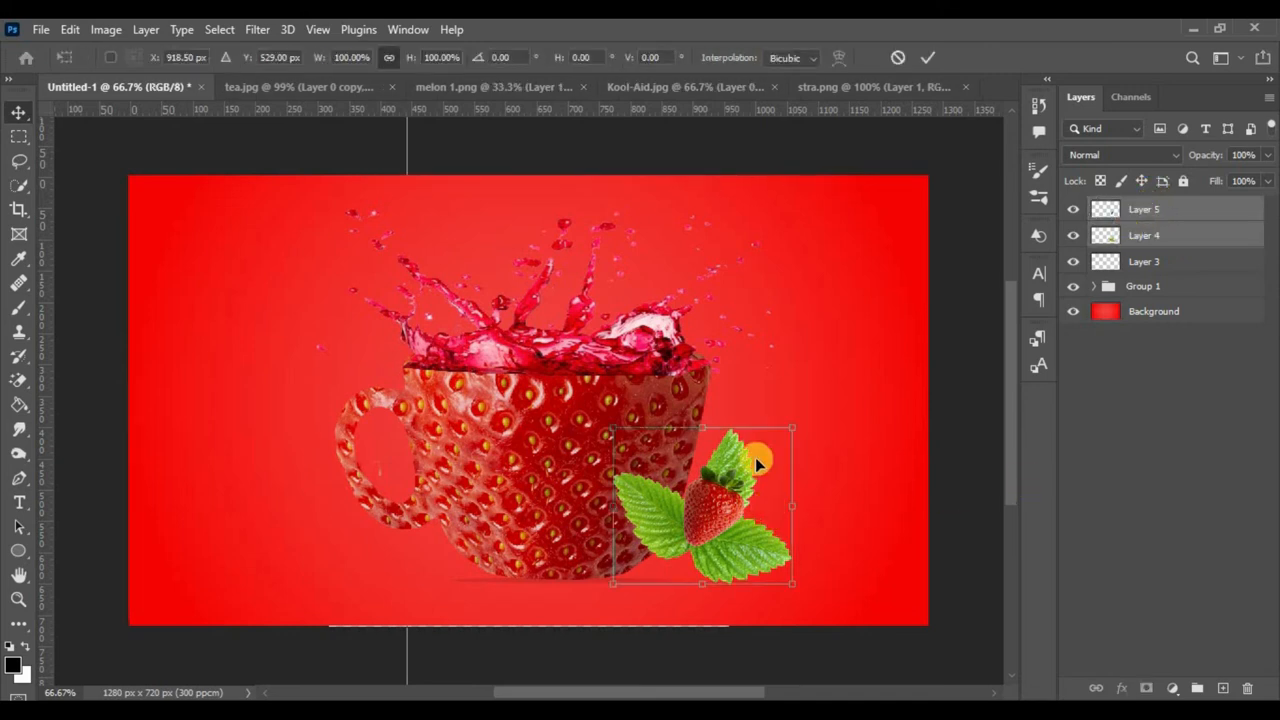
- Scale the leaves and strawberry down together, then select only the strawberry layer
drag(793, 427, 765, 462)
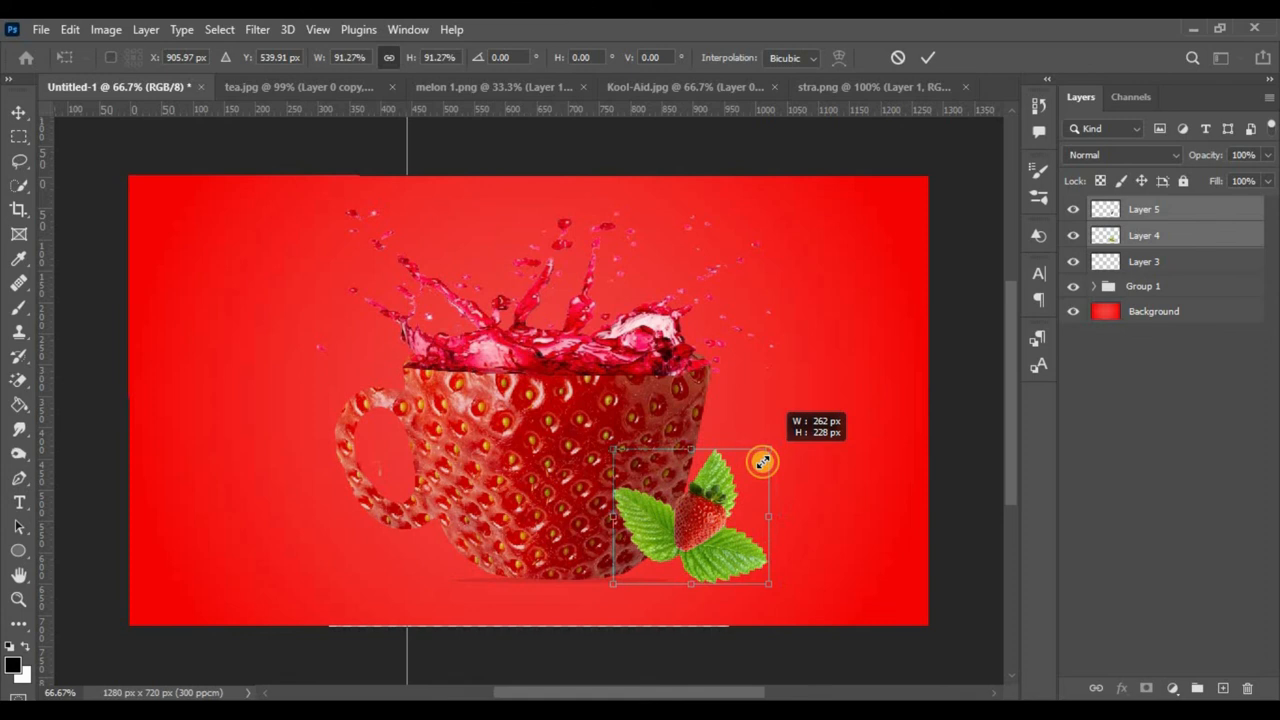
drag(765, 460, 753, 463)
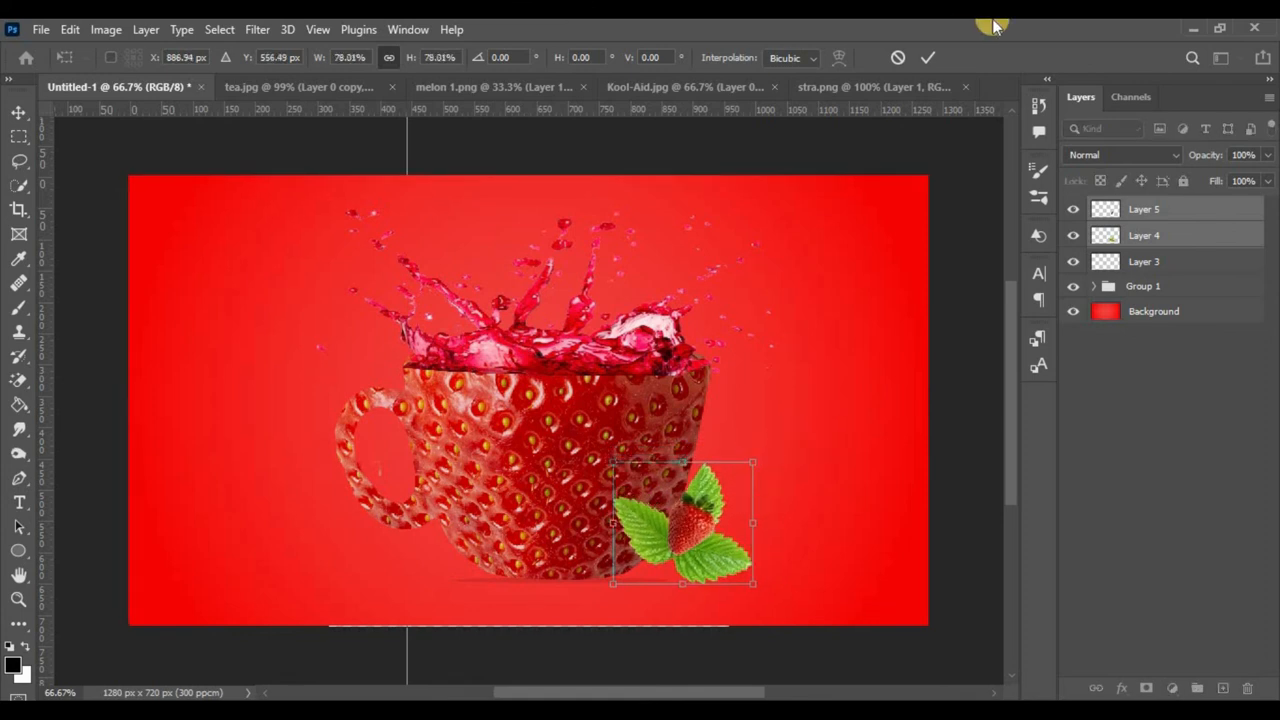
click(927, 57)
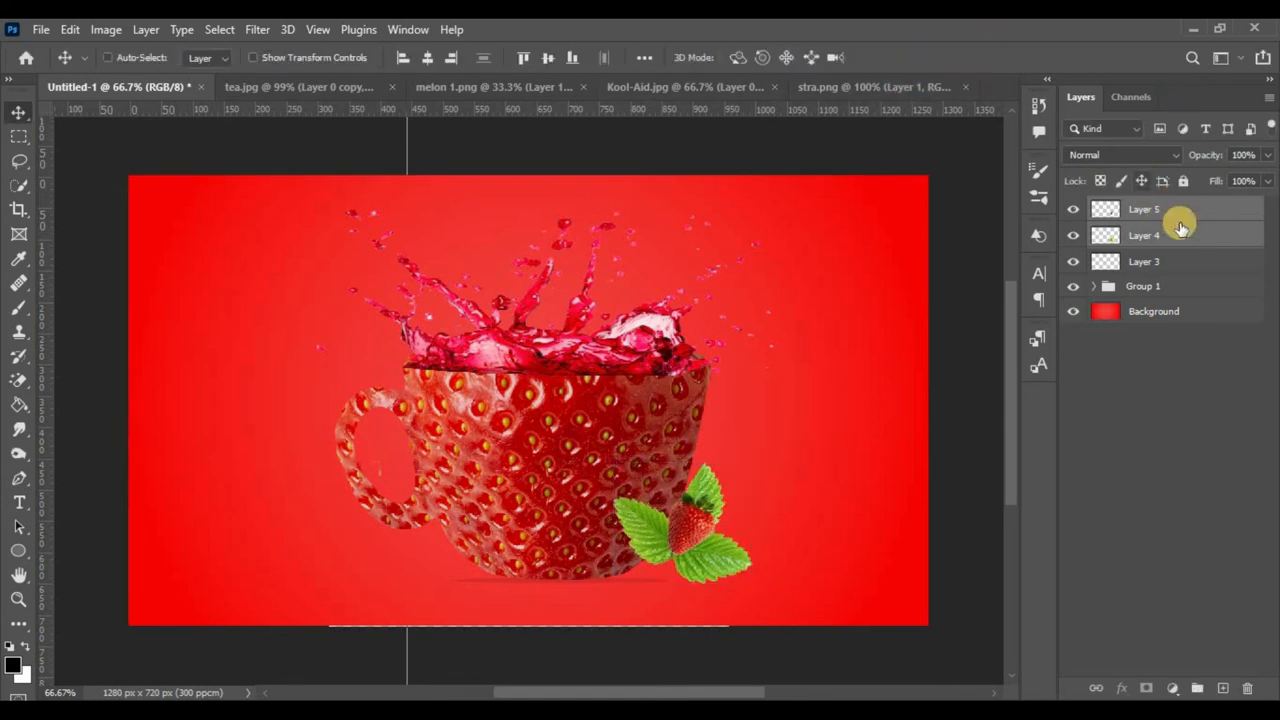
click(1144, 209)
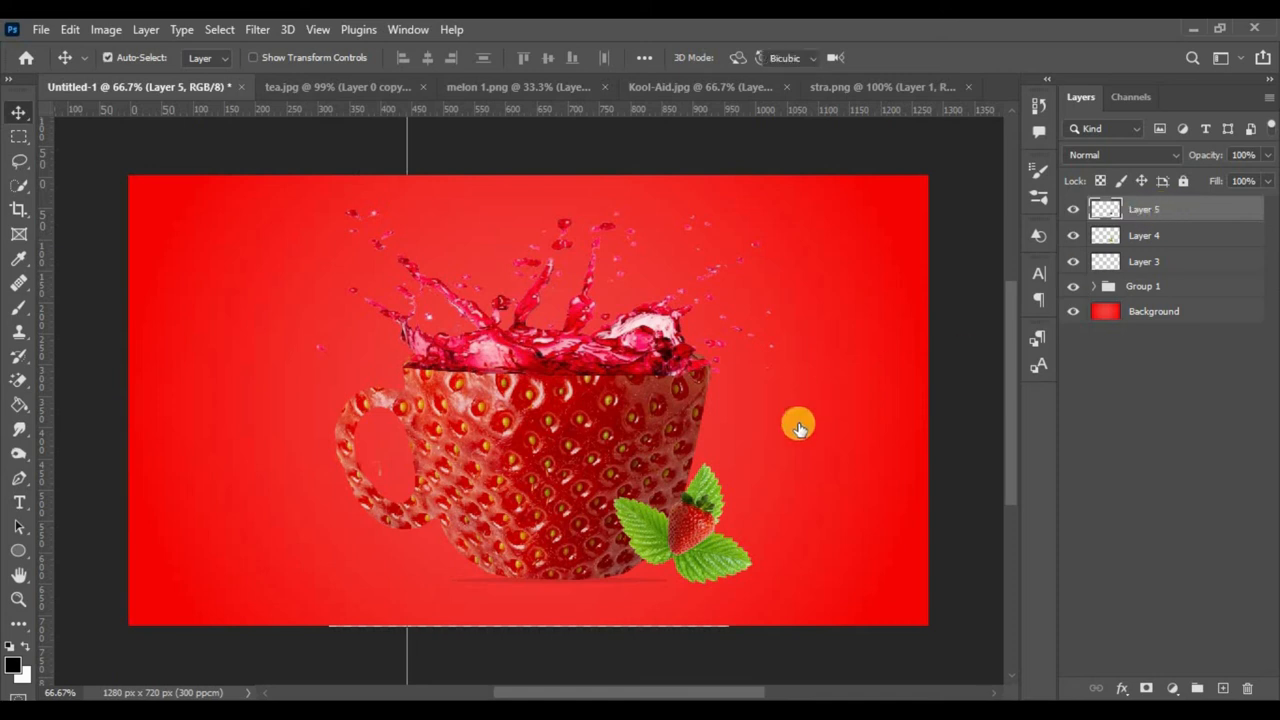
- Scale the Layer 5 strawberry up to about 165%, then select the leaves layer
drag(800, 425, 757, 457)
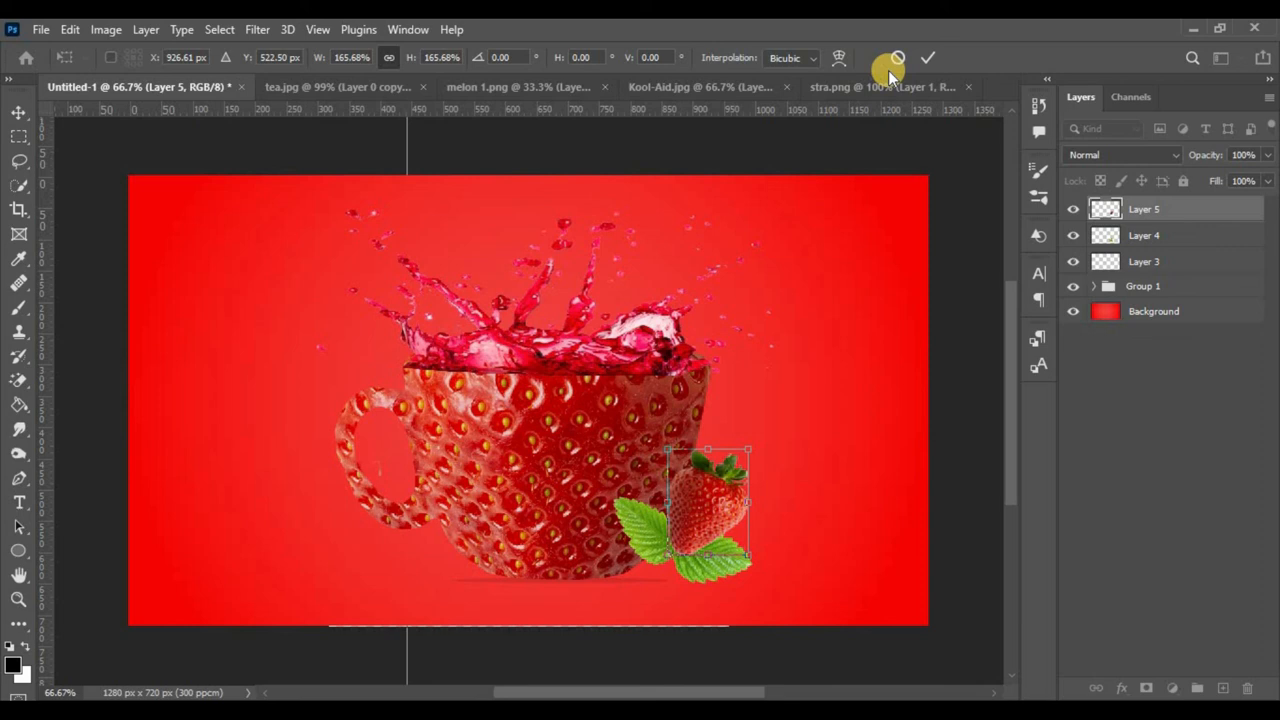
click(927, 57)
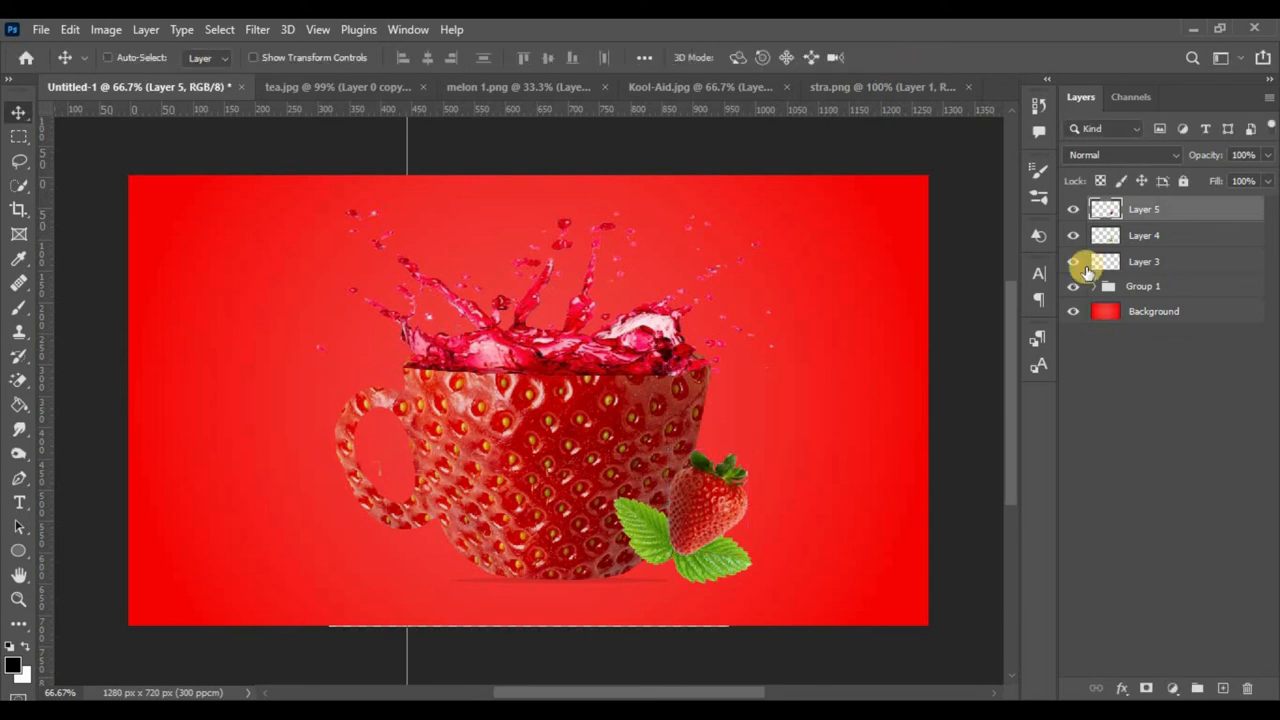
click(1170, 235)
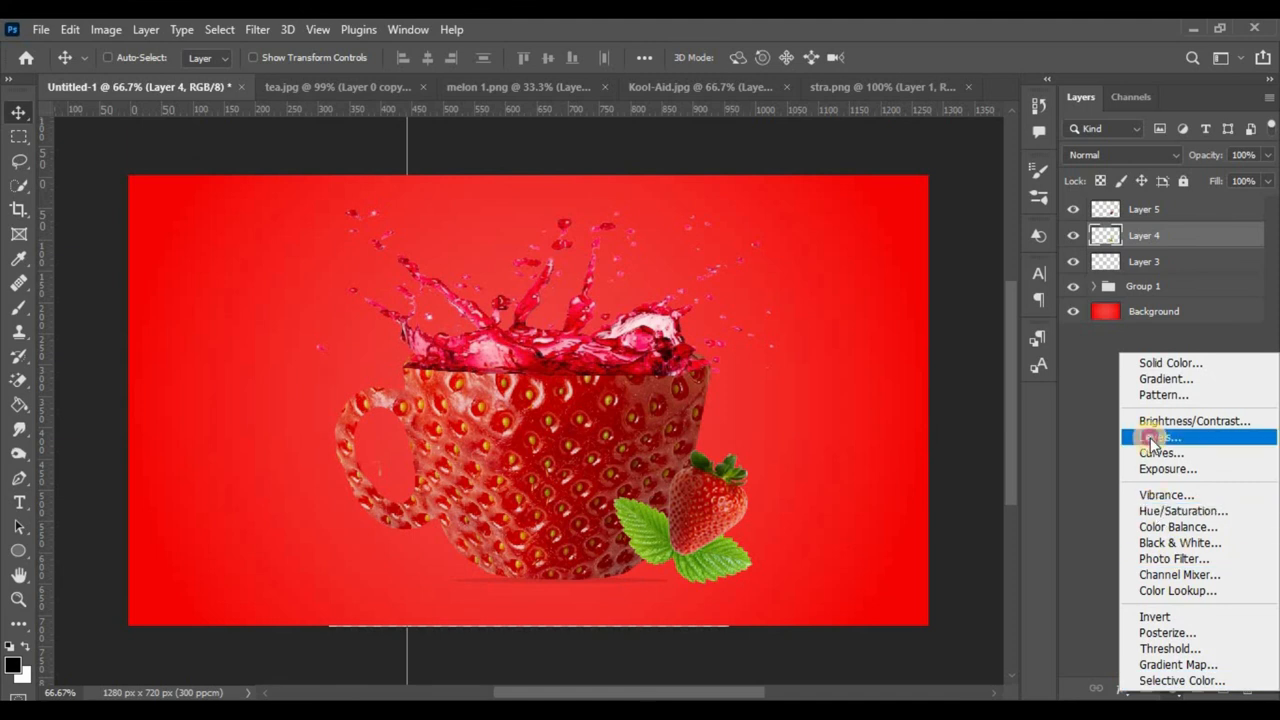
- Add a Levels adjustment clipped to the Layer 4 leaves and adjust its input sliders
click(1159, 437)
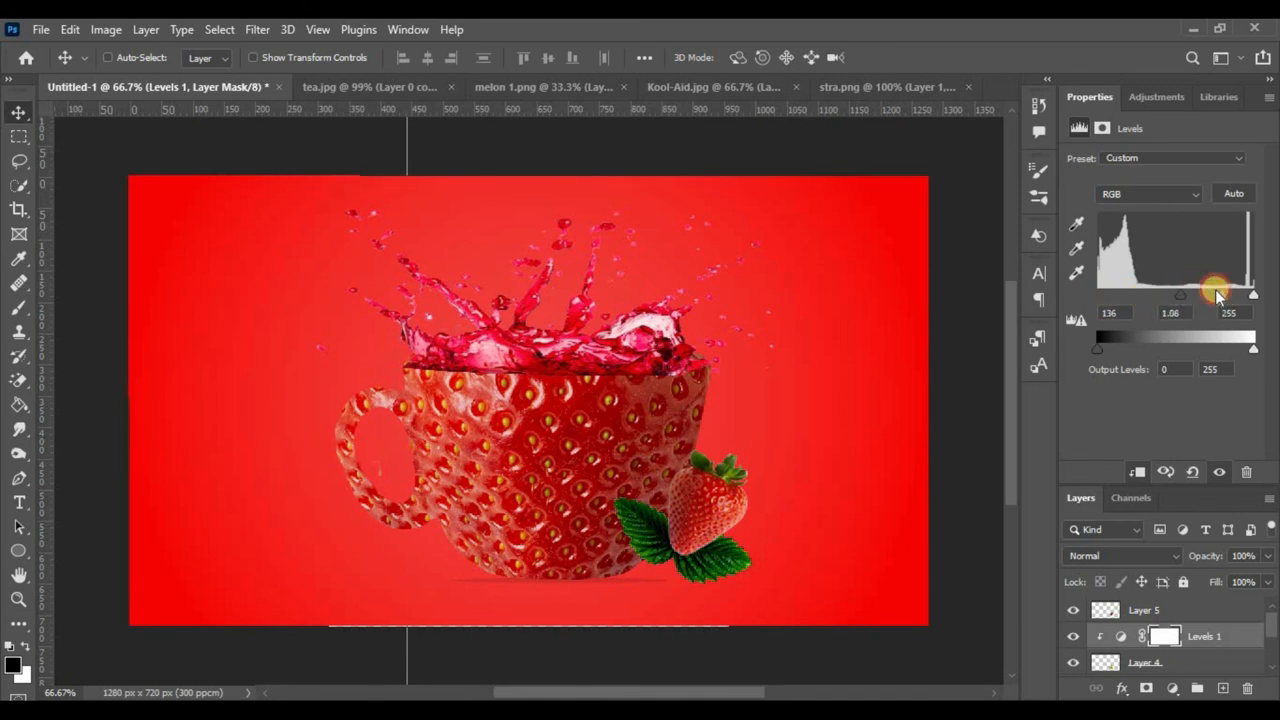
drag(1180, 293, 1210, 290)
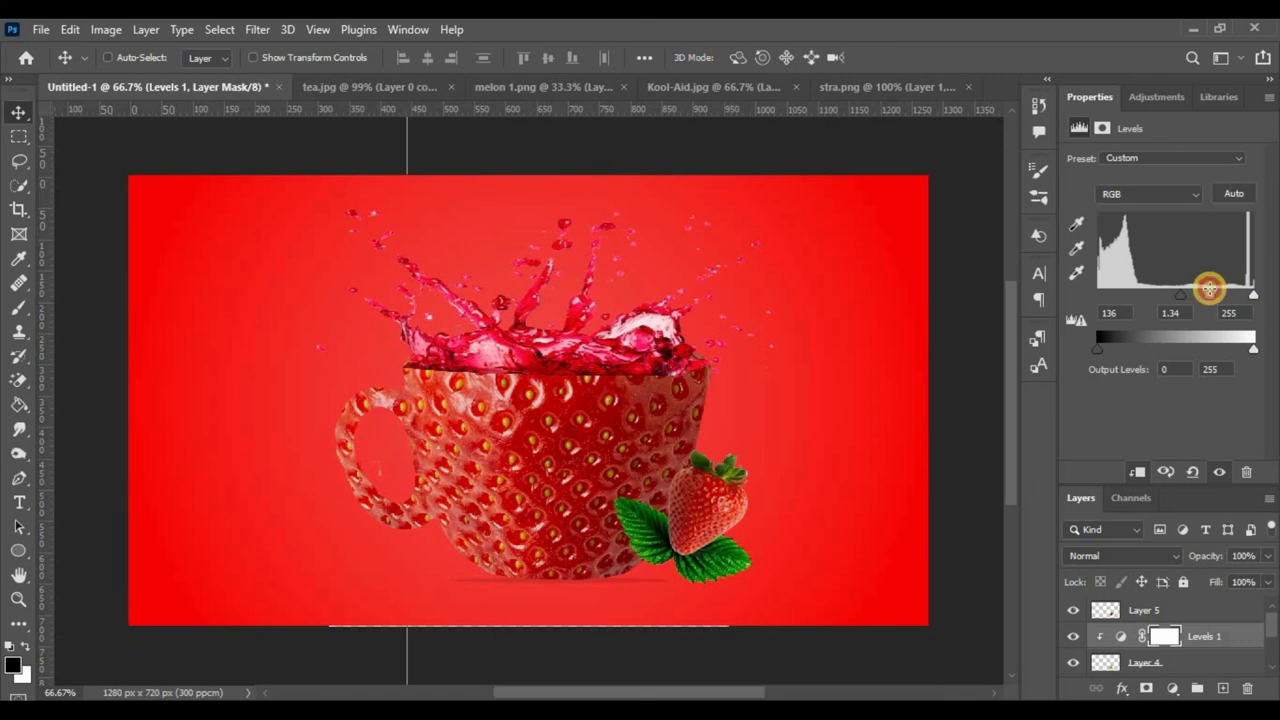